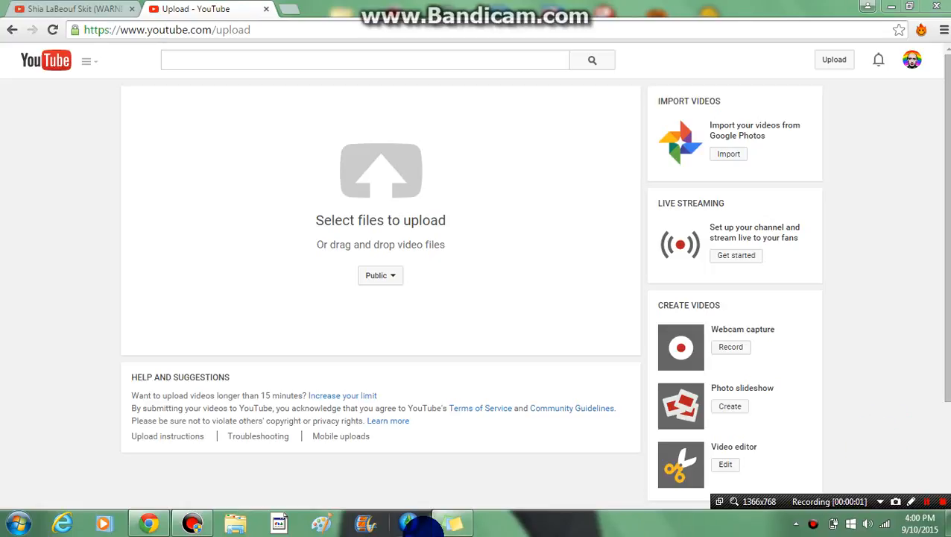
mouse_move(409, 520)
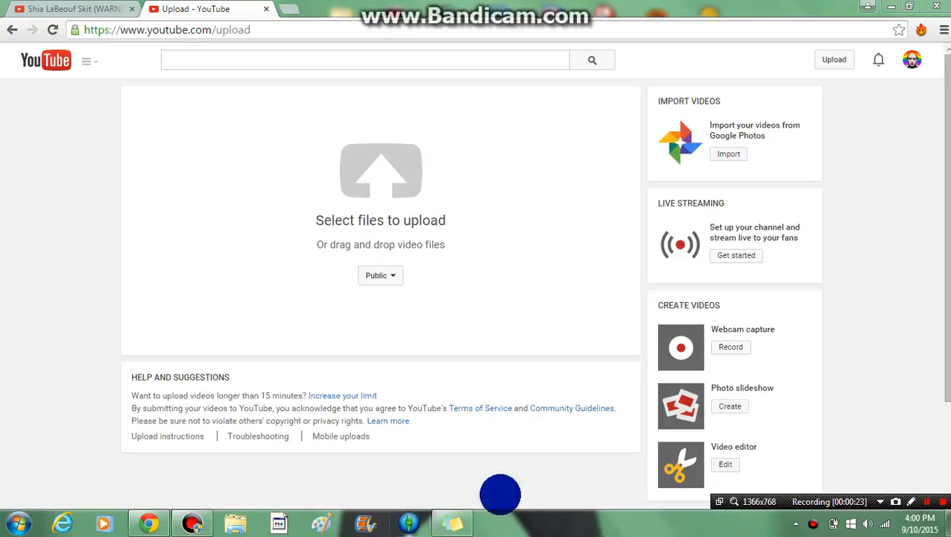
mouse_move(733, 406)
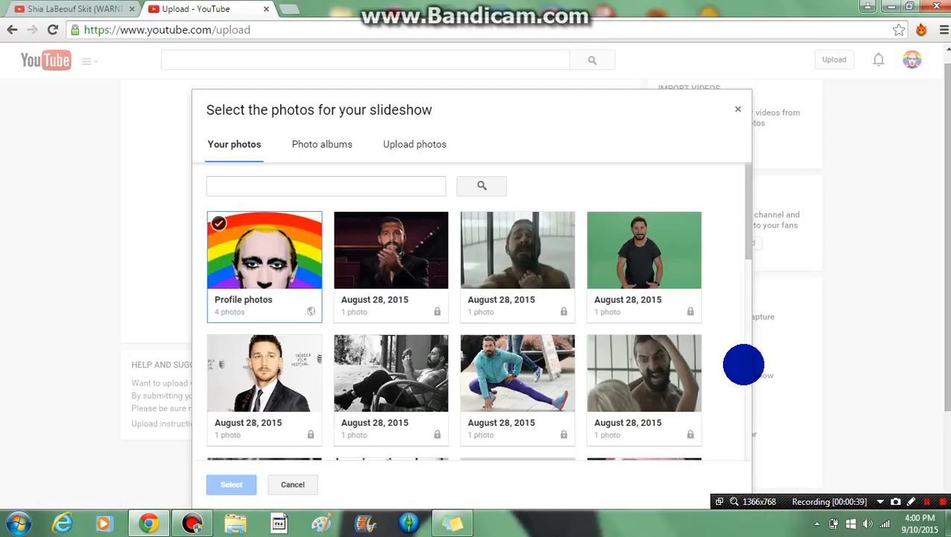
mouse_move(405, 154)
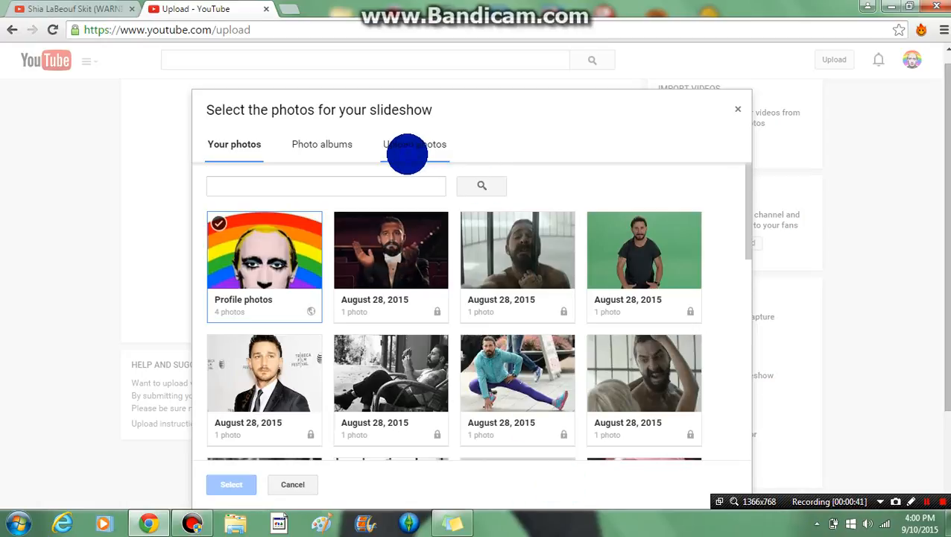
Switch the slideshow photo picker to uploading new photos from the computer
left_click(415, 143)
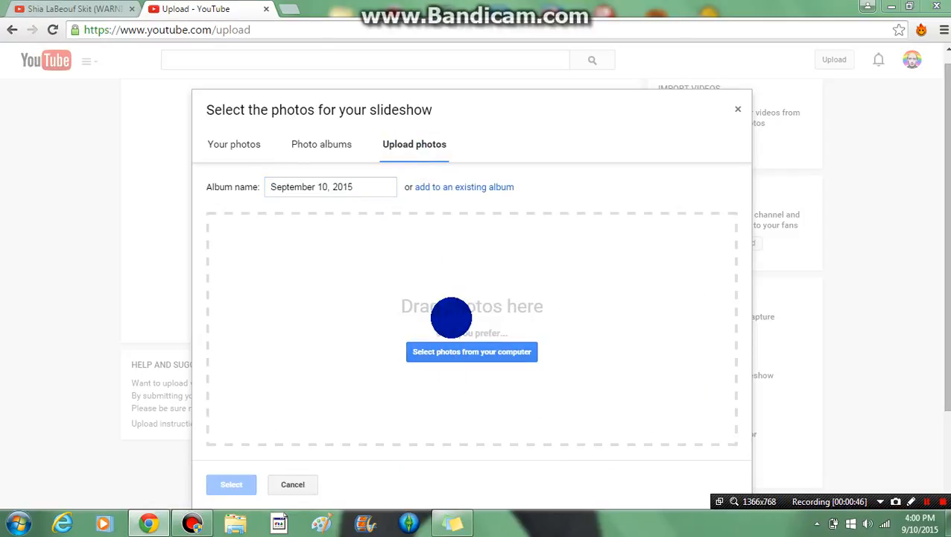
Browse the computer and scroll down through the Downloads folder looking for the photo
left_click(471, 351)
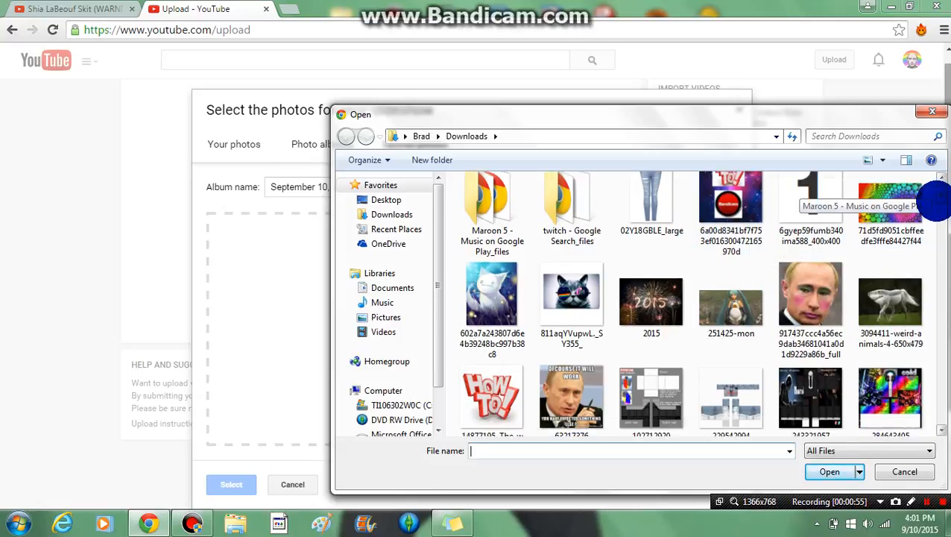
scroll("down", 3)
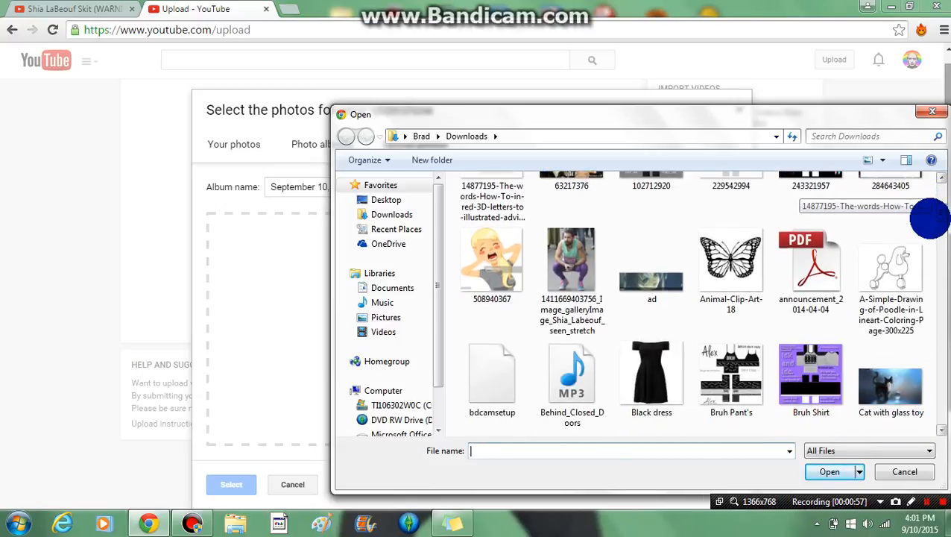
scroll("down", 3)
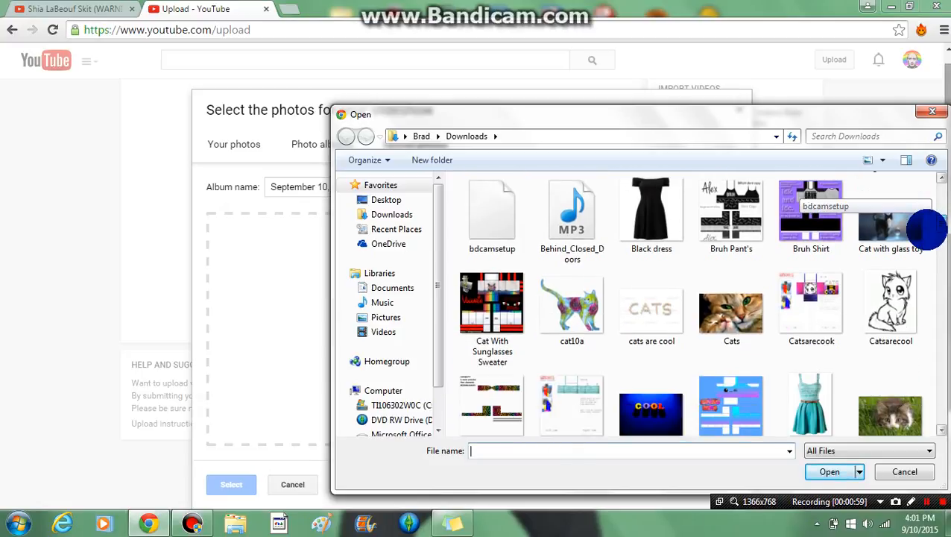
scroll("down", 3)
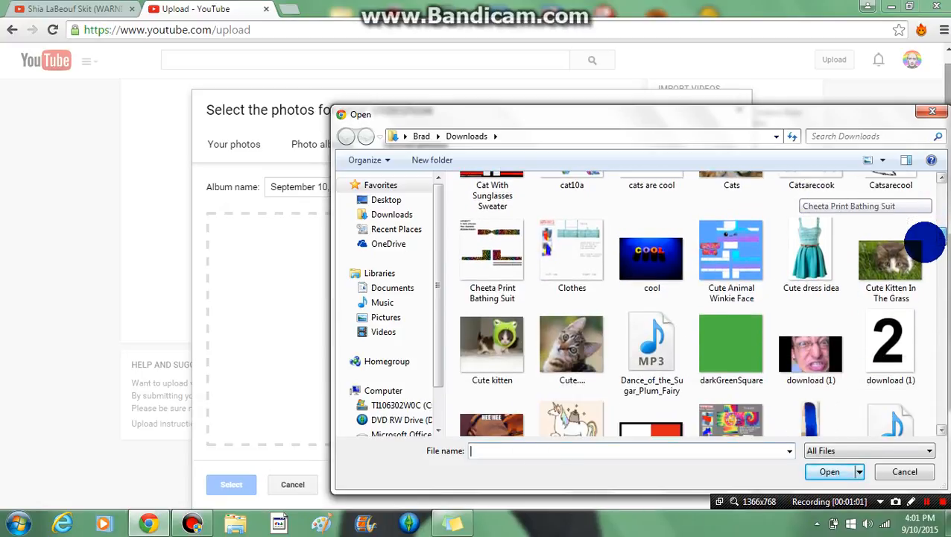
scroll("down", 3)
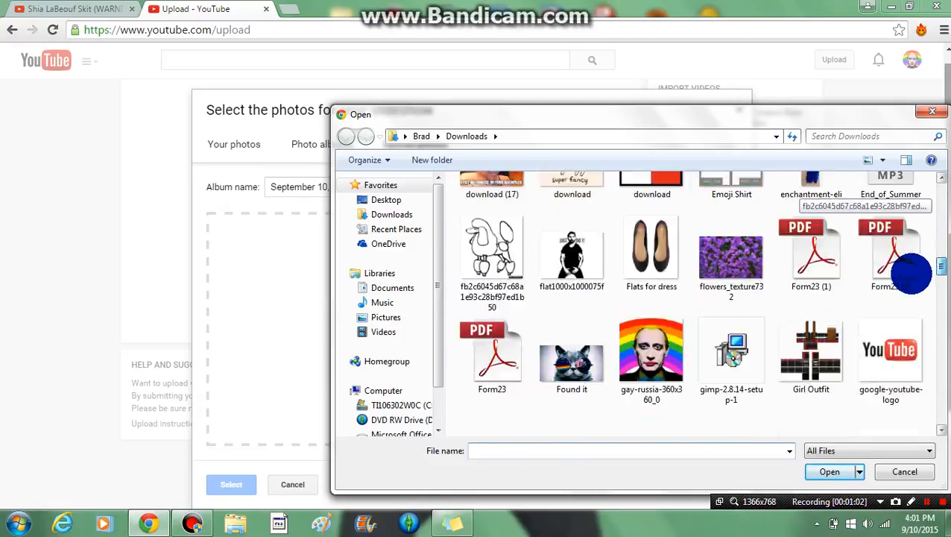
scroll("down", 3)
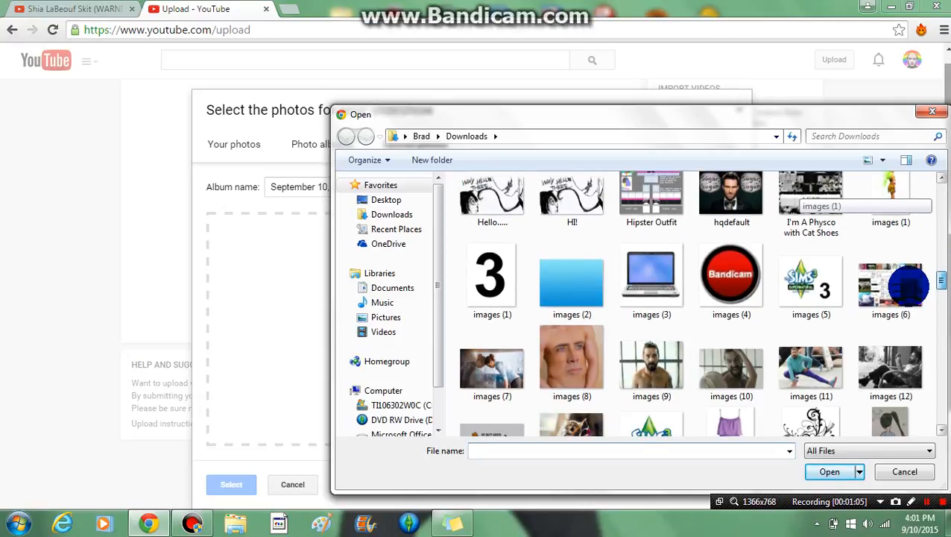
scroll("down", 3)
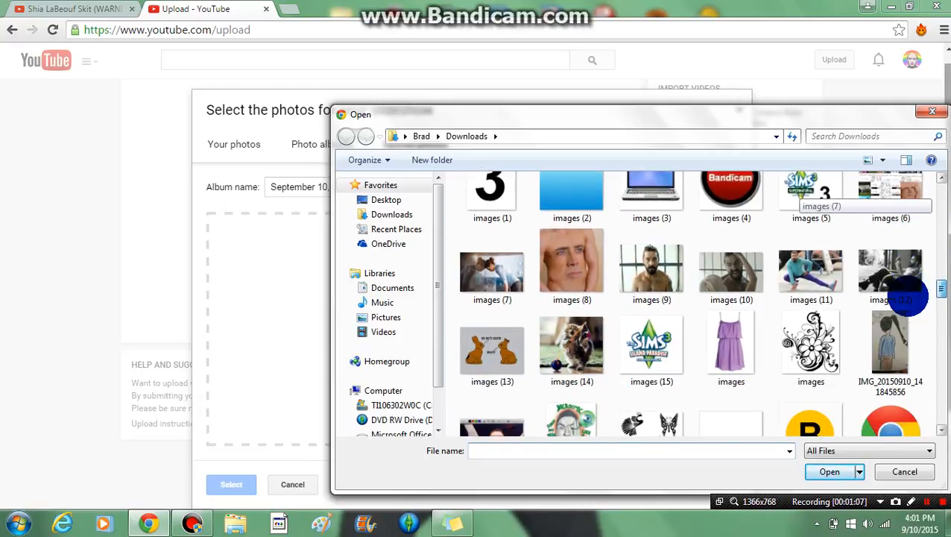
scroll("down", 3)
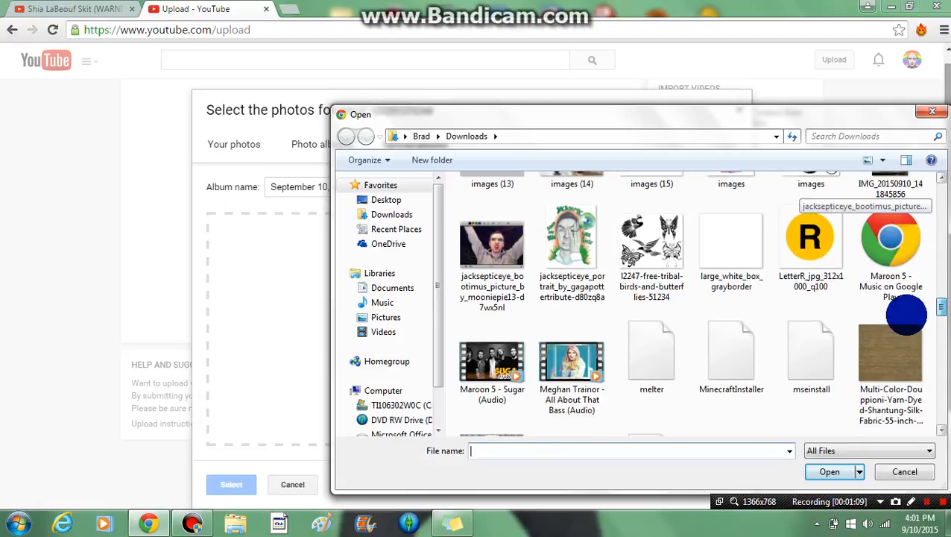
scroll("down", 3)
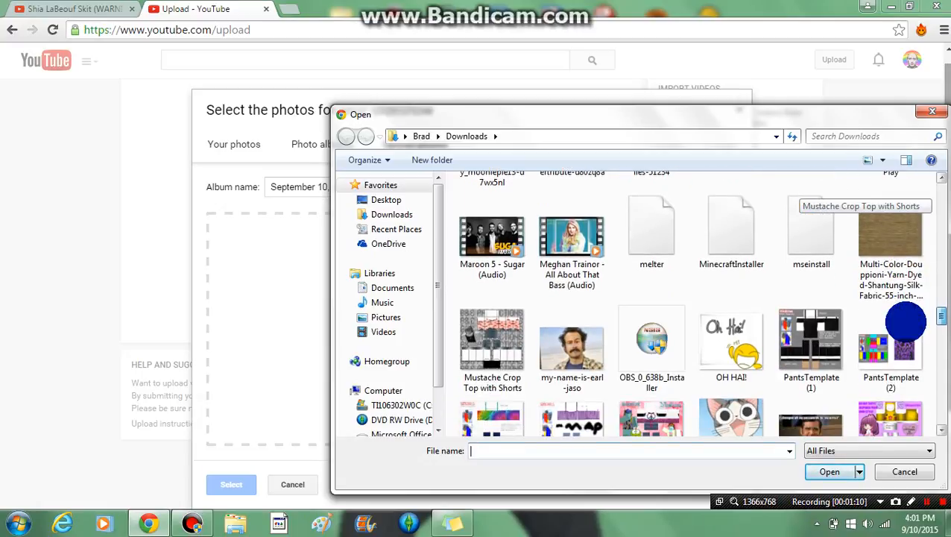
scroll("down", 3)
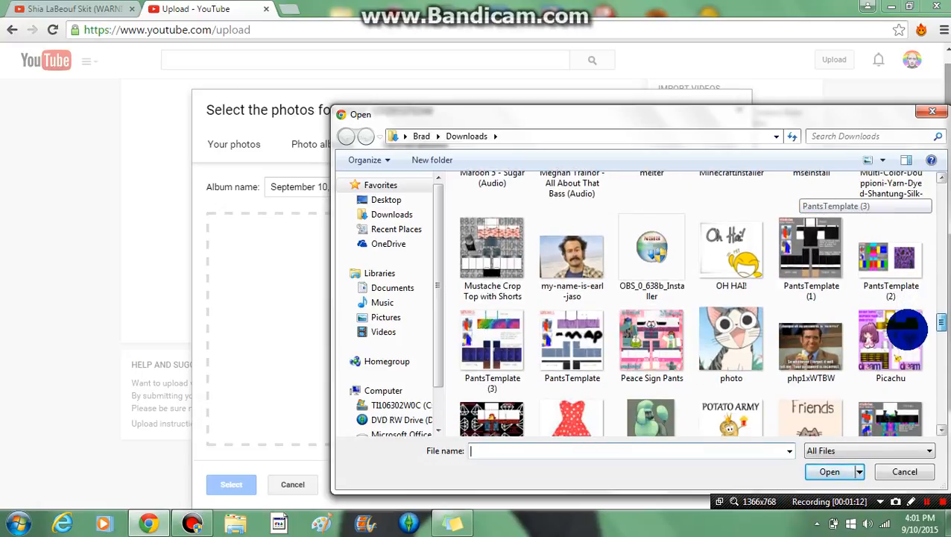
scroll("down", 3)
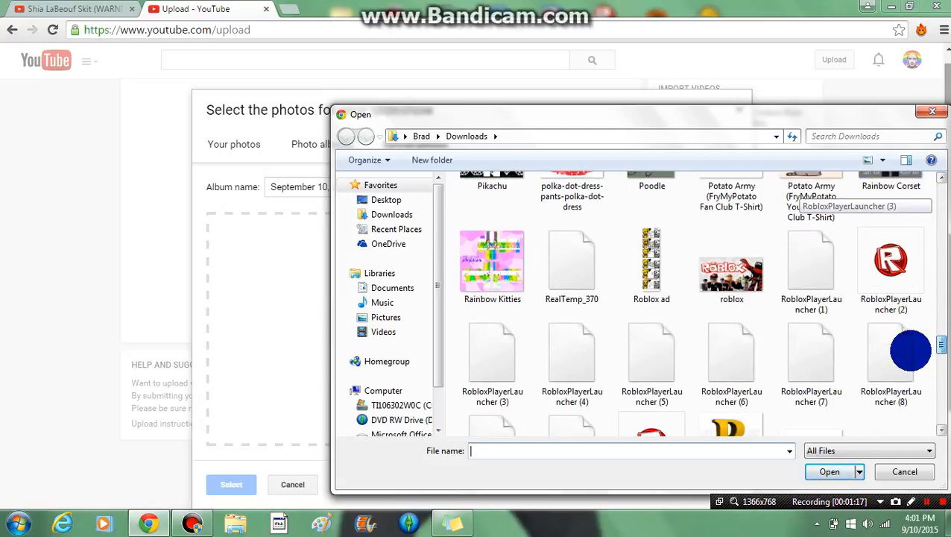
scroll("down", 3)
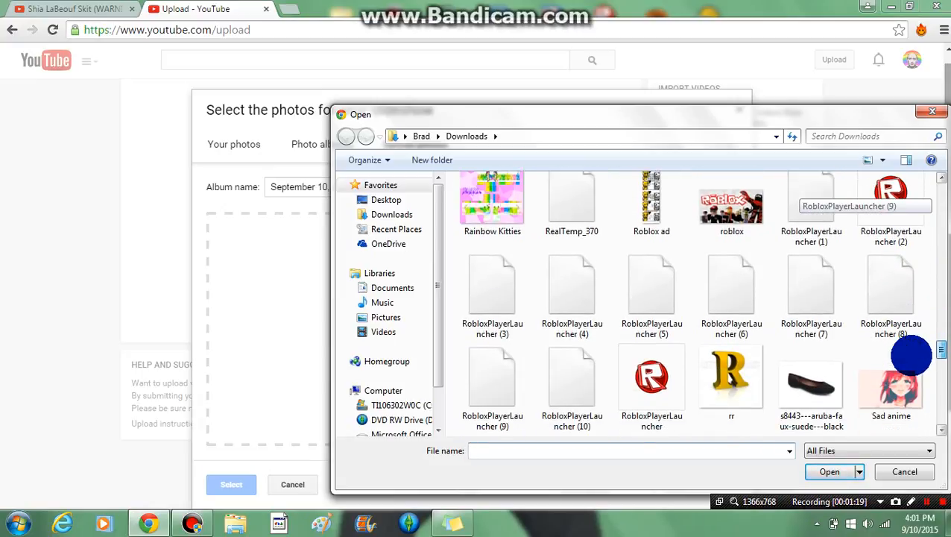
scroll("down", 3)
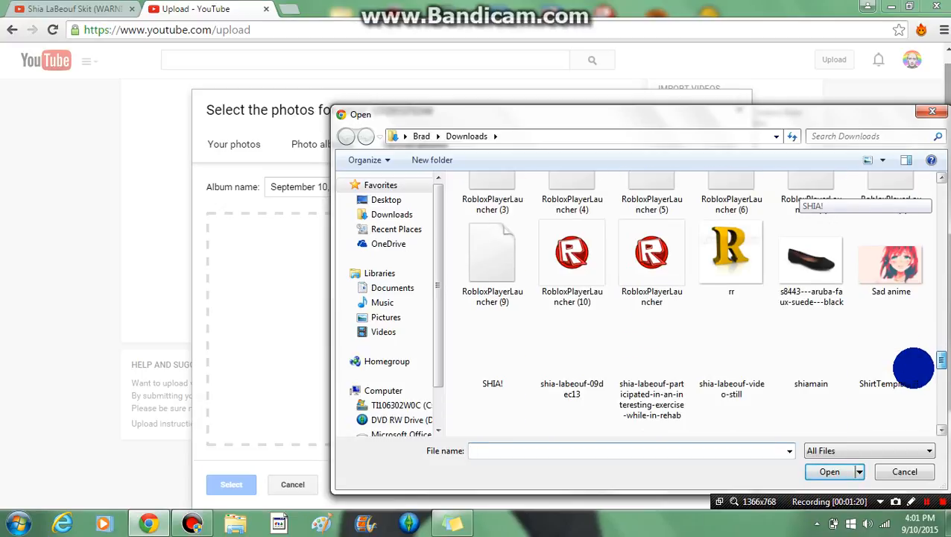
scroll("down", 3)
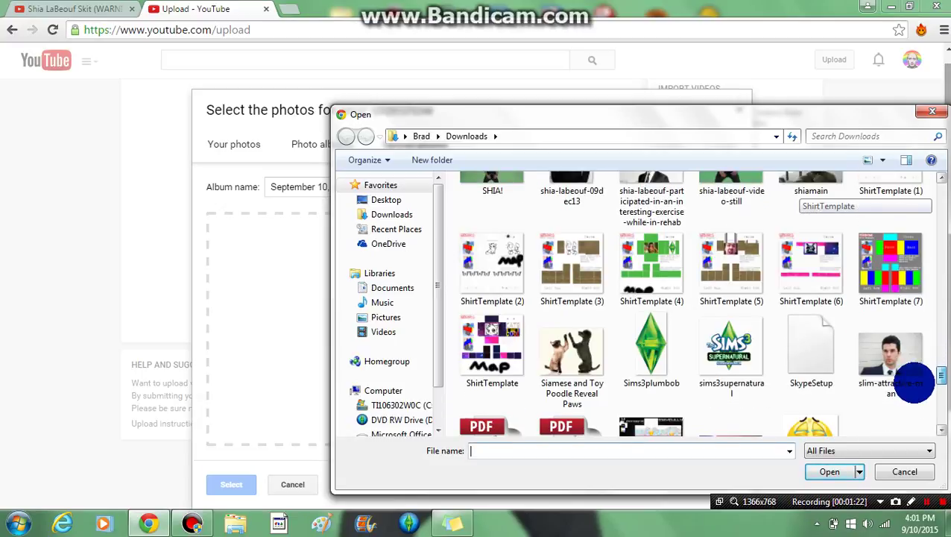
scroll("down", 3)
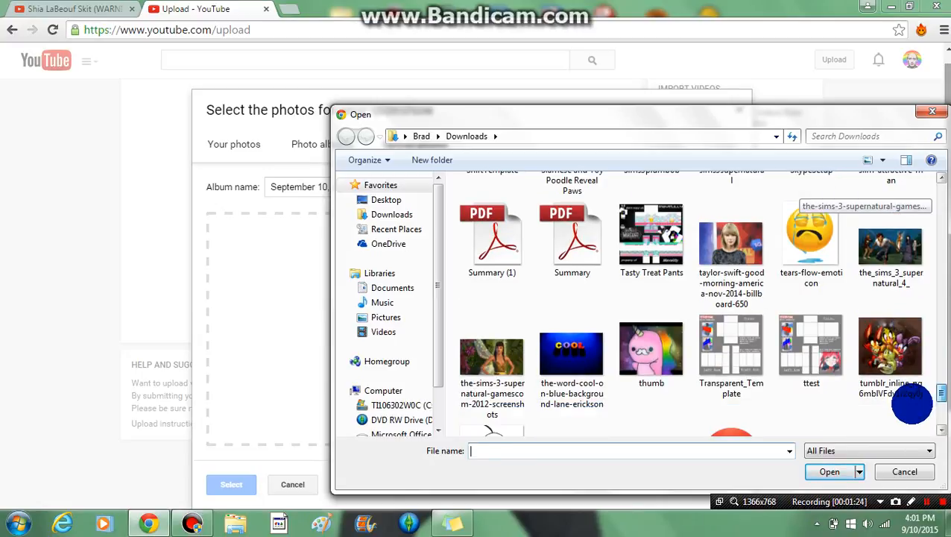
scroll("down", 3)
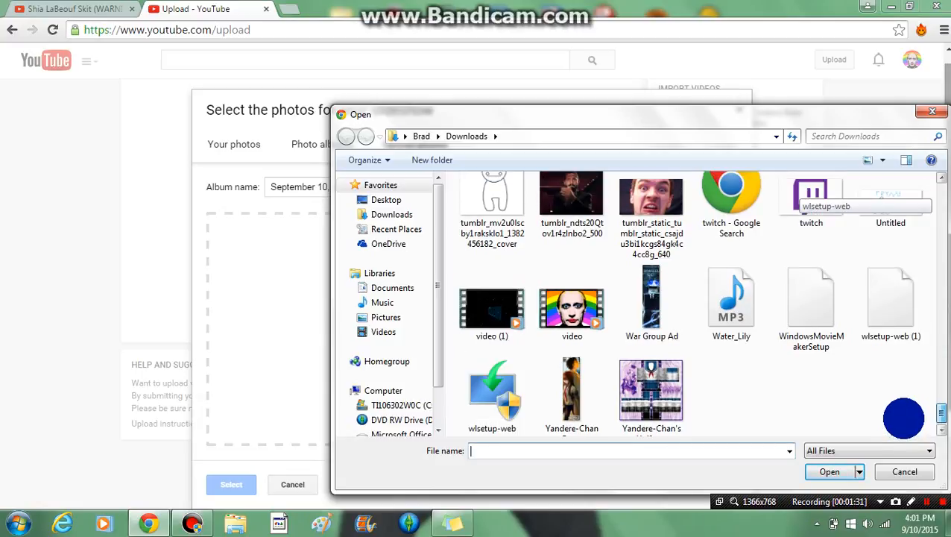
Scroll back up, select the hand-drawn figure photo IMG_20150910 and upload it
scroll("up", 3)
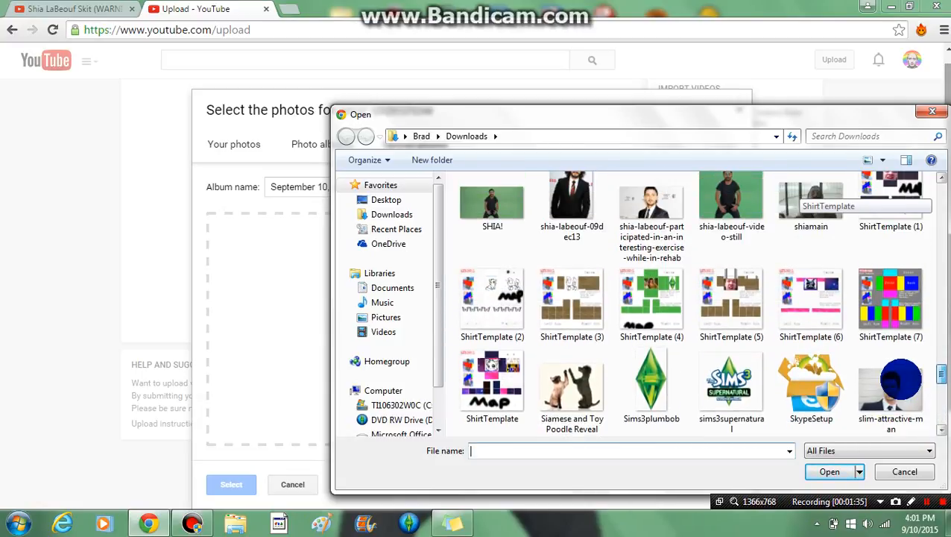
scroll("up", 3)
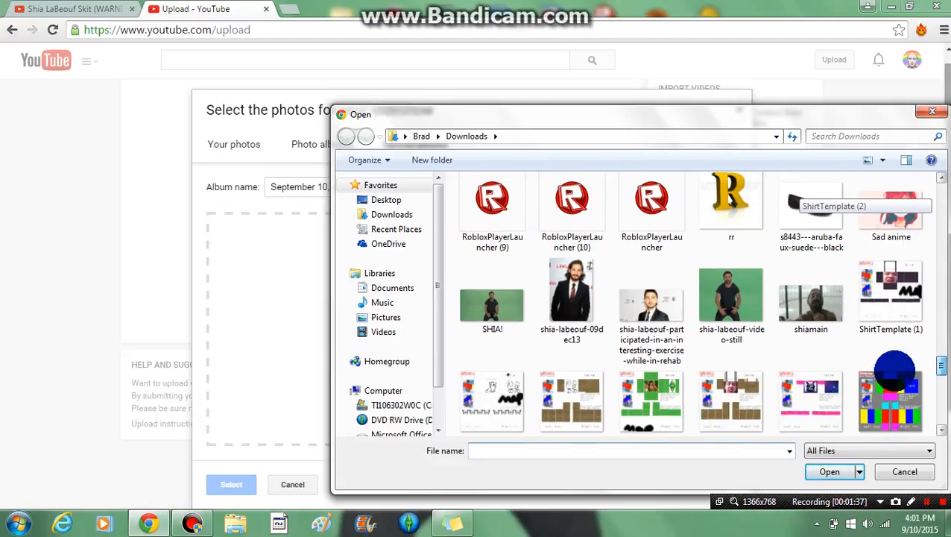
scroll("up", 3)
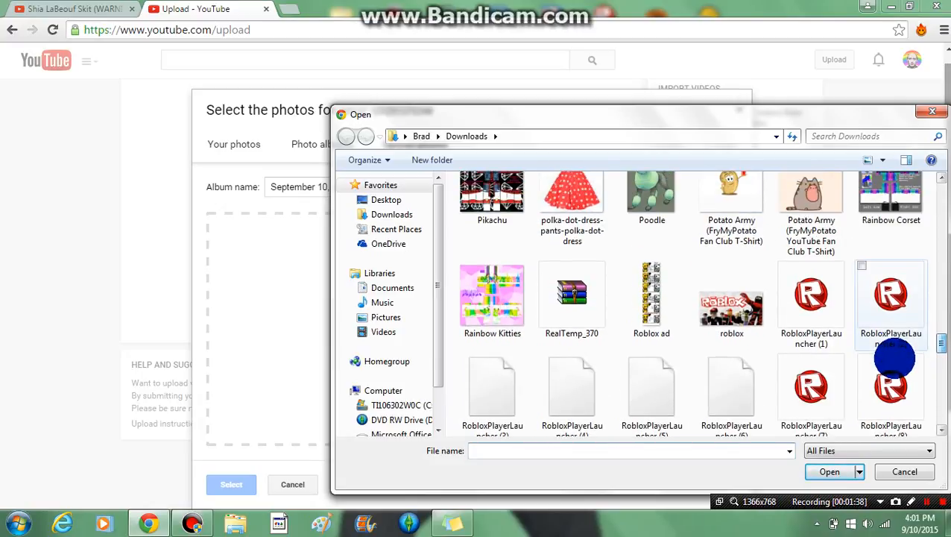
scroll("up", 3)
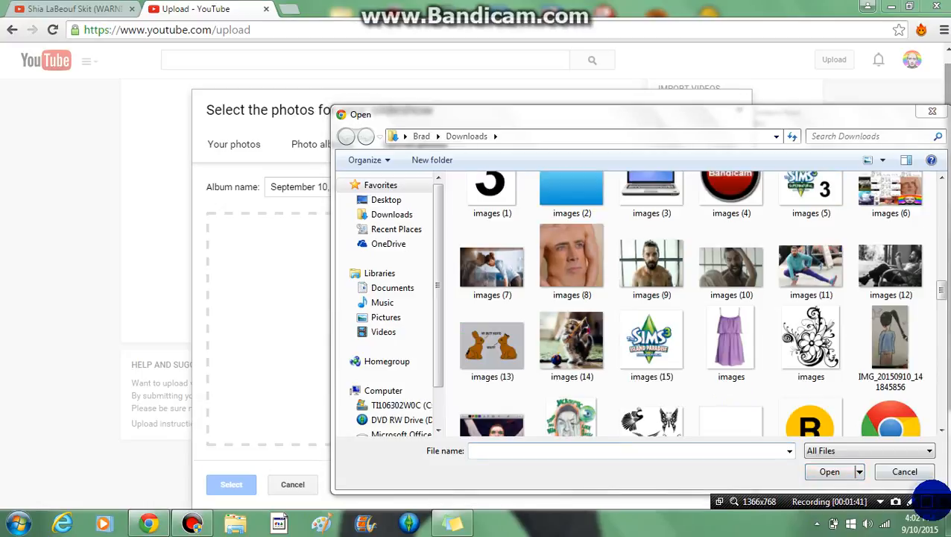
left_click(890, 337)
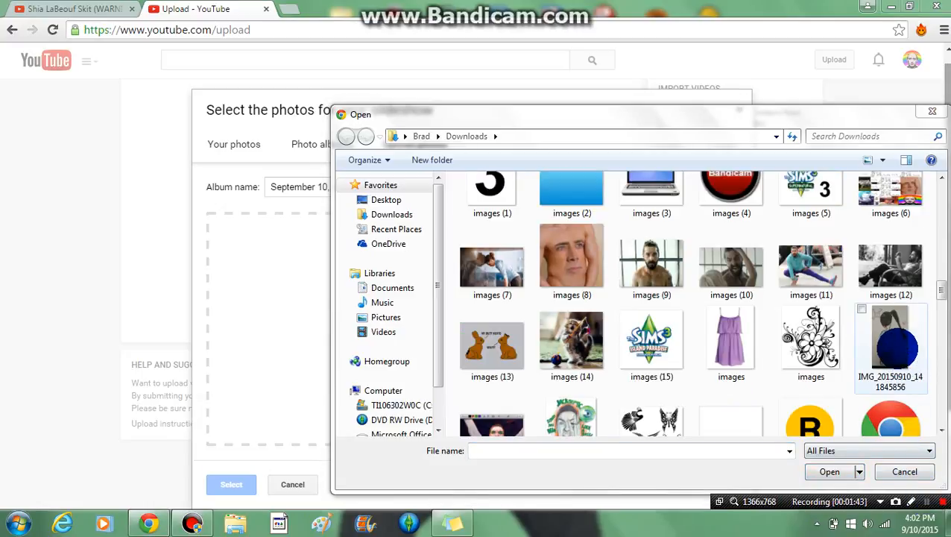
left_click(903, 471)
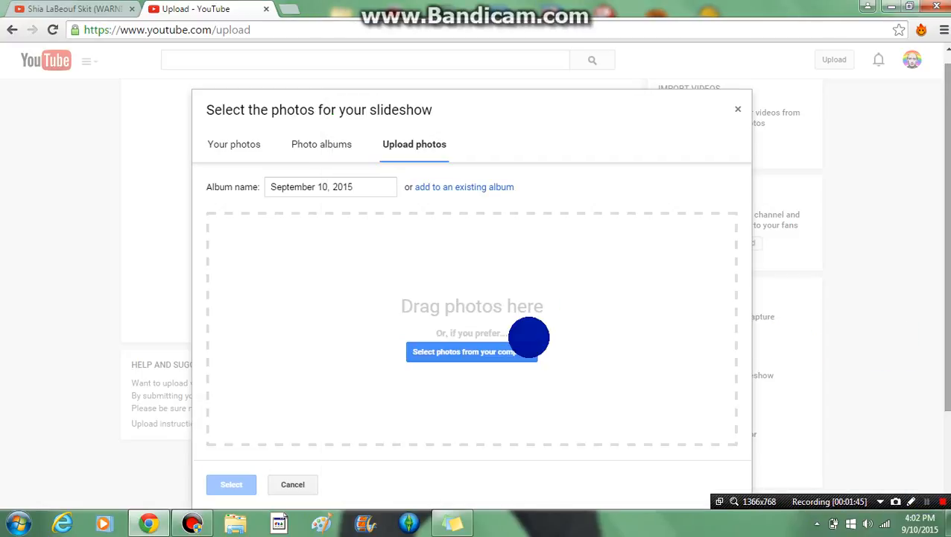
Add the uploaded hand-drawn figure so the slideshow lists one photo
left_click(471, 352)
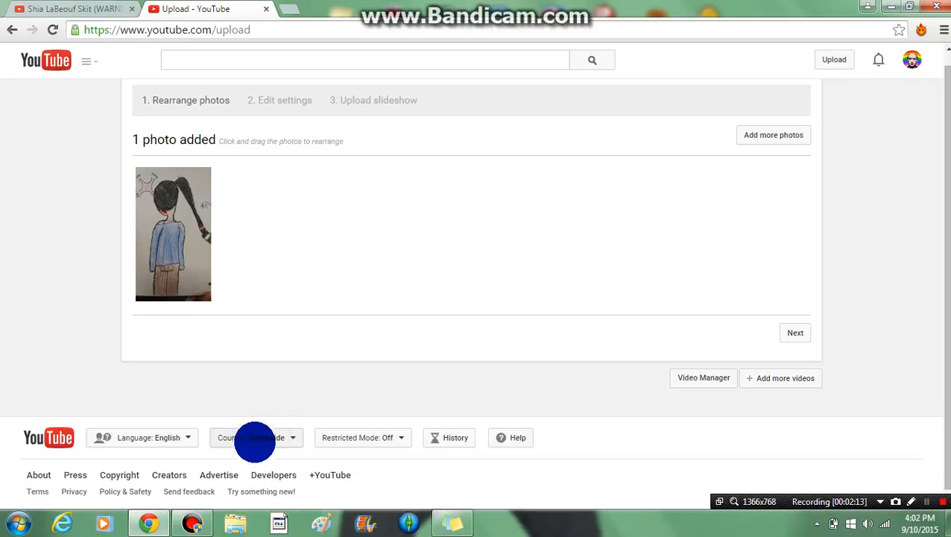
mouse_move(201, 275)
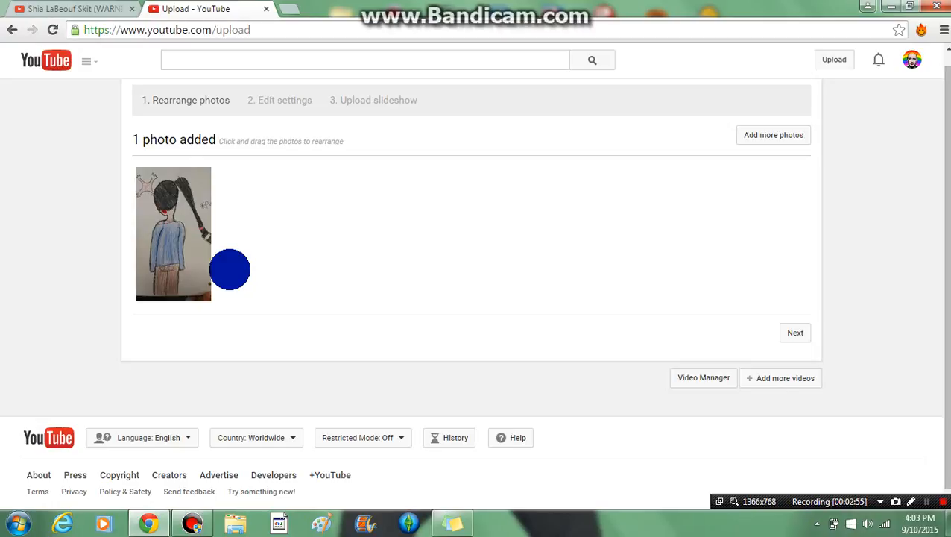
mouse_move(205, 230)
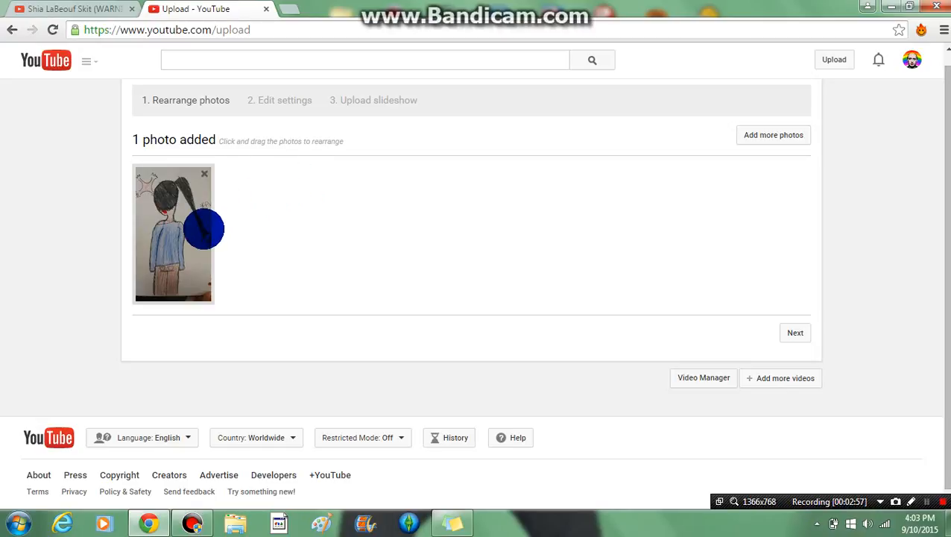
mouse_move(247, 220)
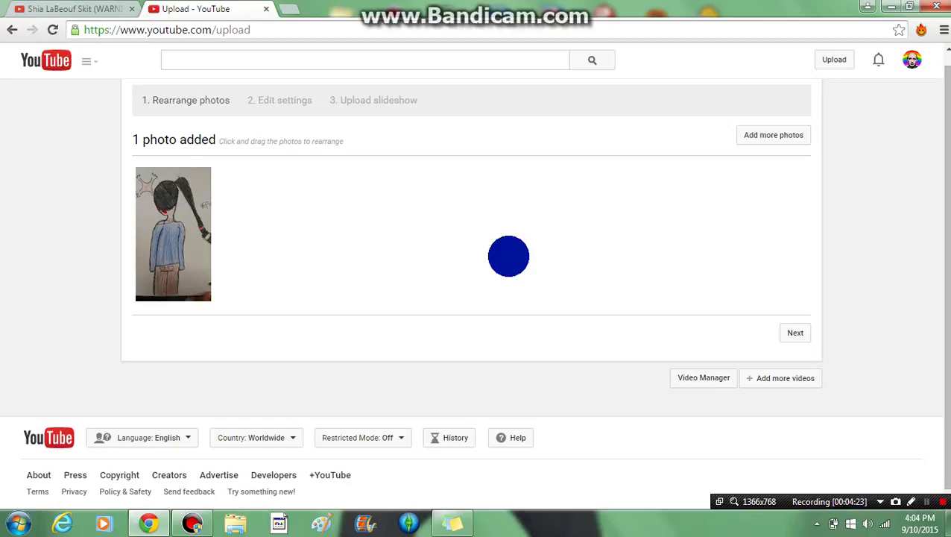
mouse_move(659, 190)
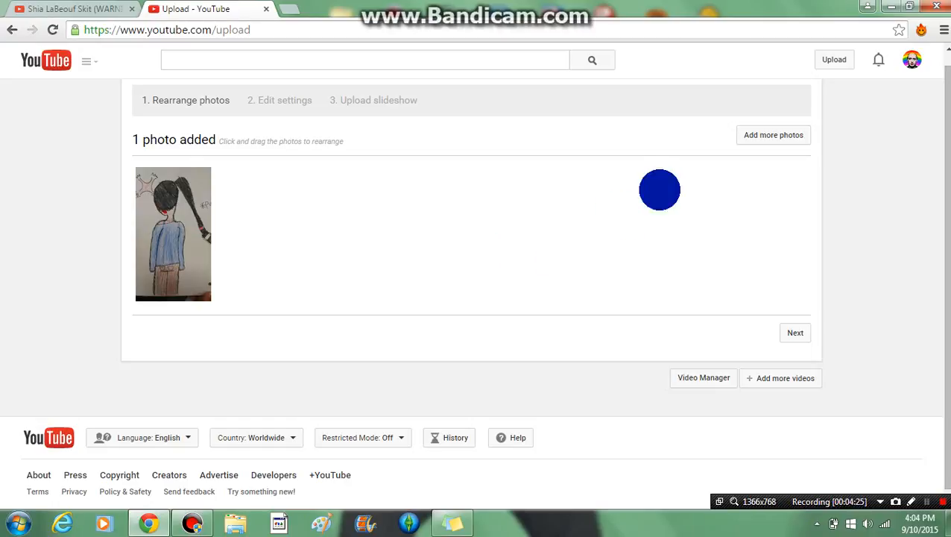
mouse_move(748, 140)
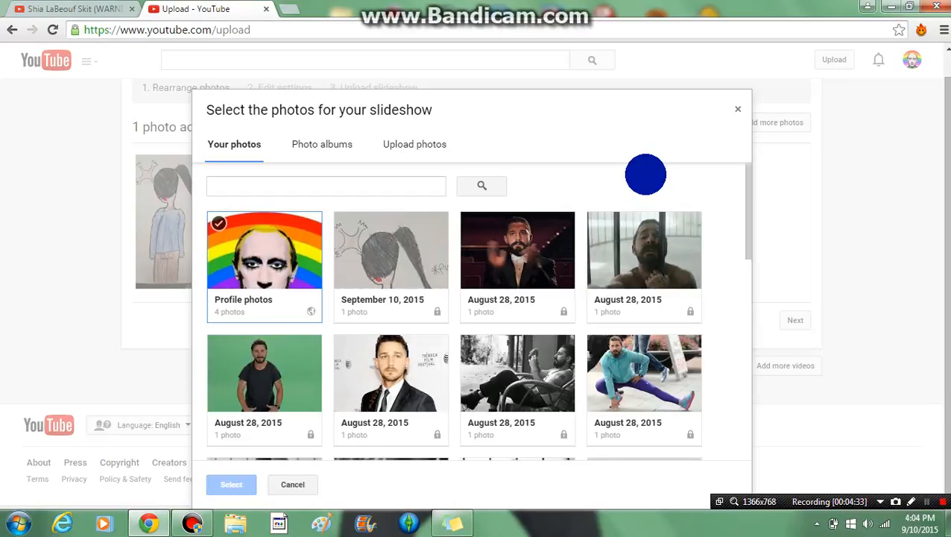
mouse_move(599, 218)
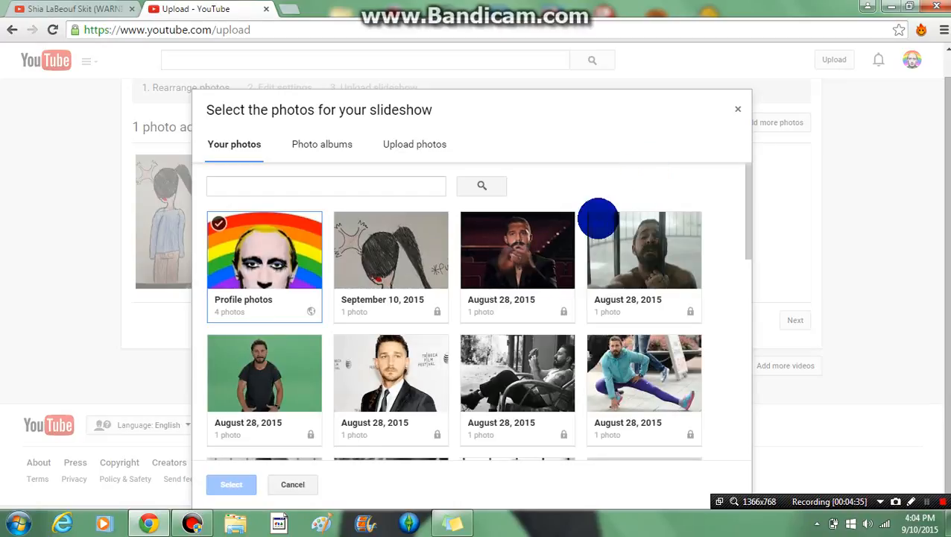
mouse_move(269, 216)
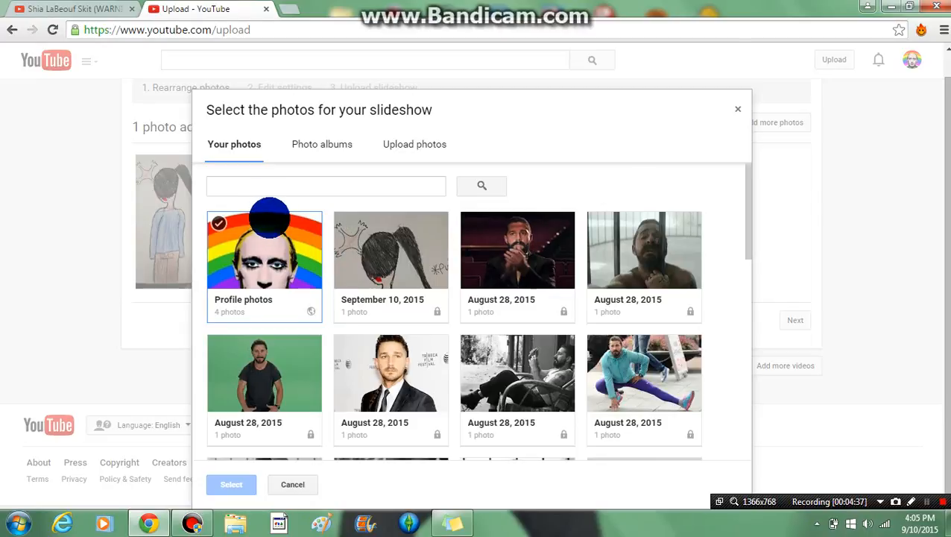
From Profile photos, add the rainbow portrait, sunglasses cat and cat sketch to the slideshow
left_click(264, 250)
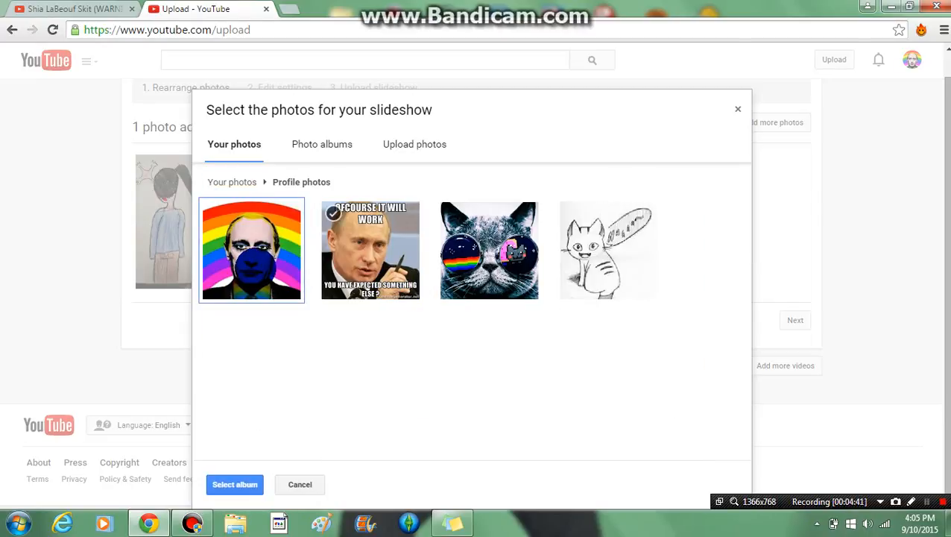
left_click(251, 250)
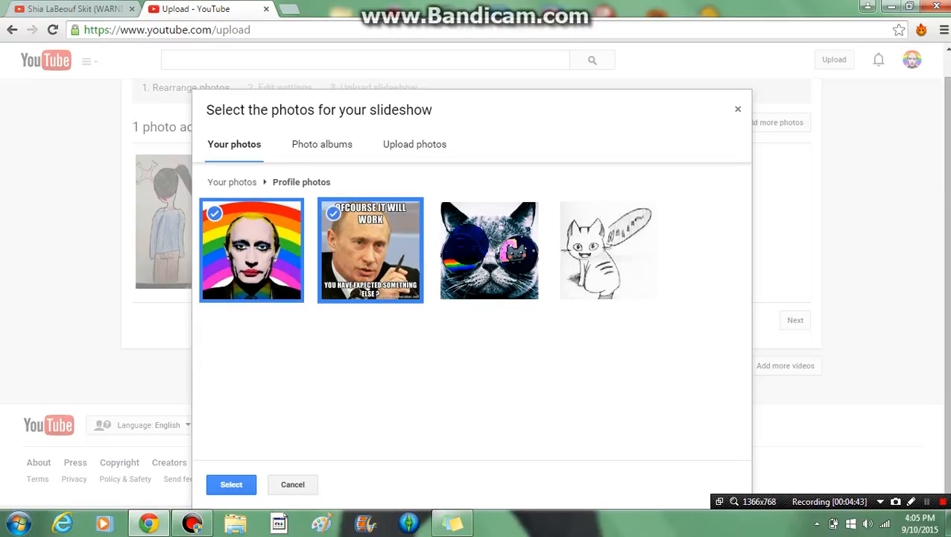
left_click(608, 250)
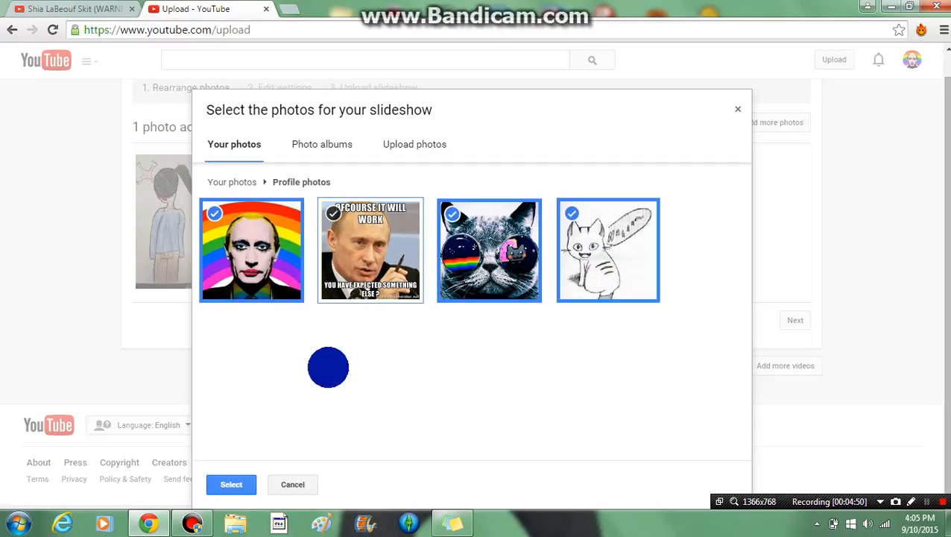
left_click(370, 251)
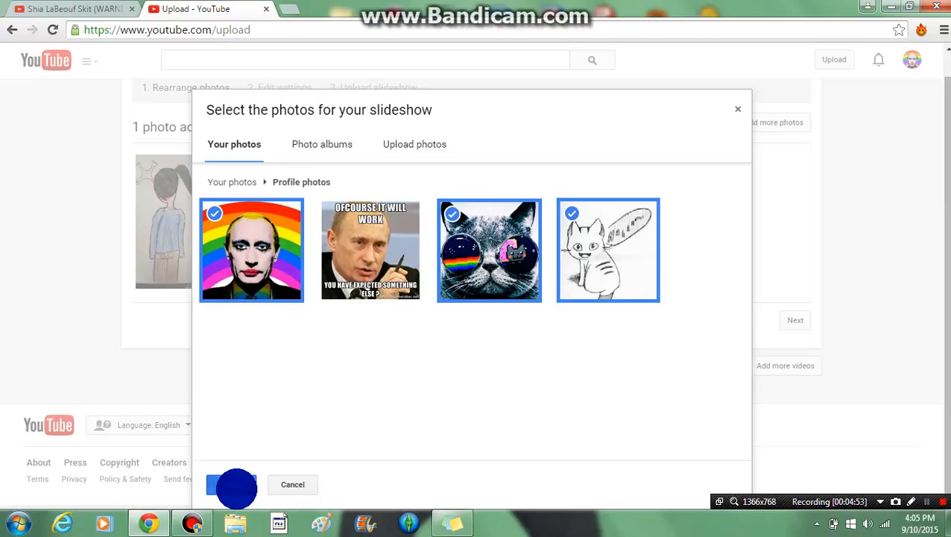
left_click(236, 483)
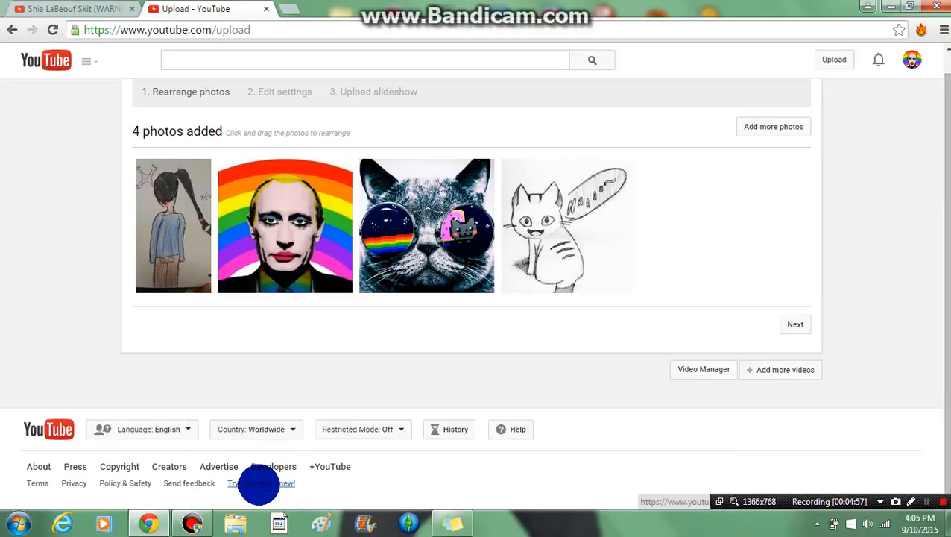
mouse_move(711, 146)
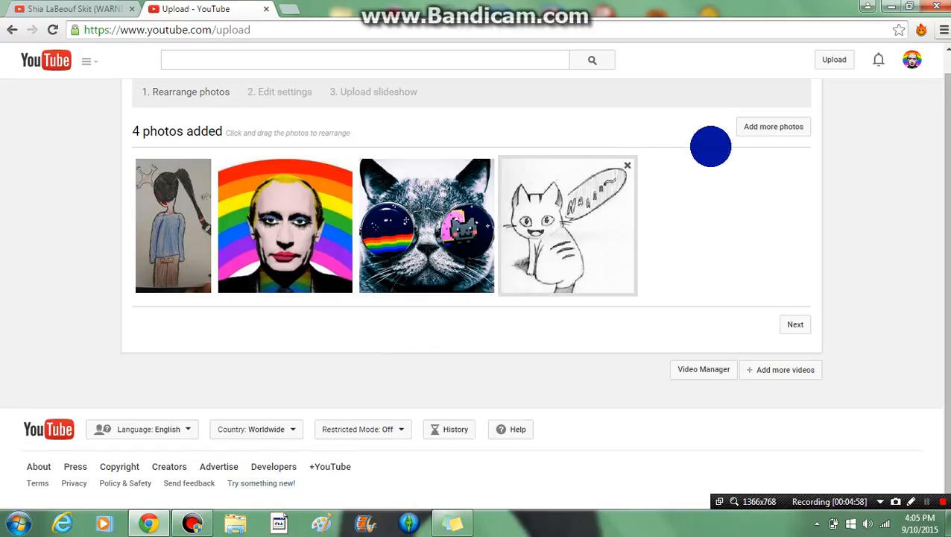
mouse_move(552, 212)
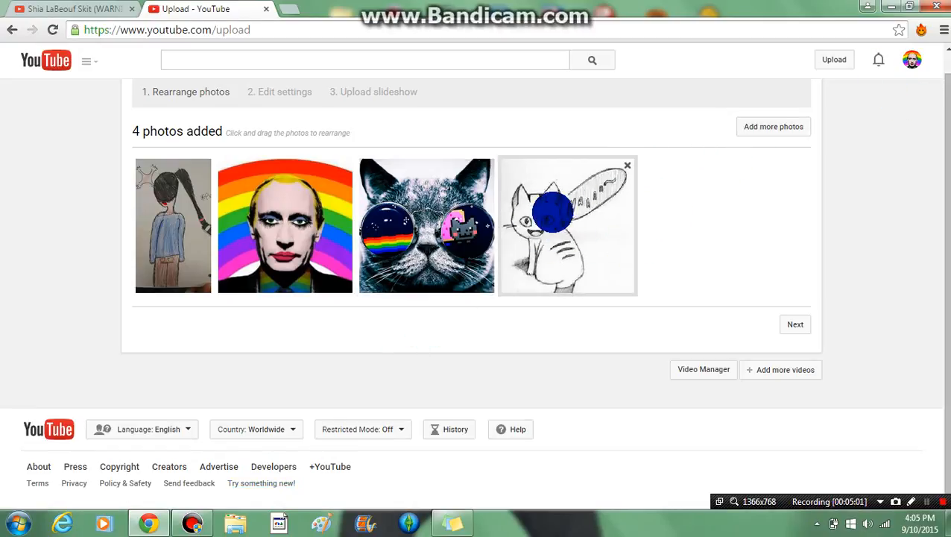
left_click_drag(553, 212, 285, 239)
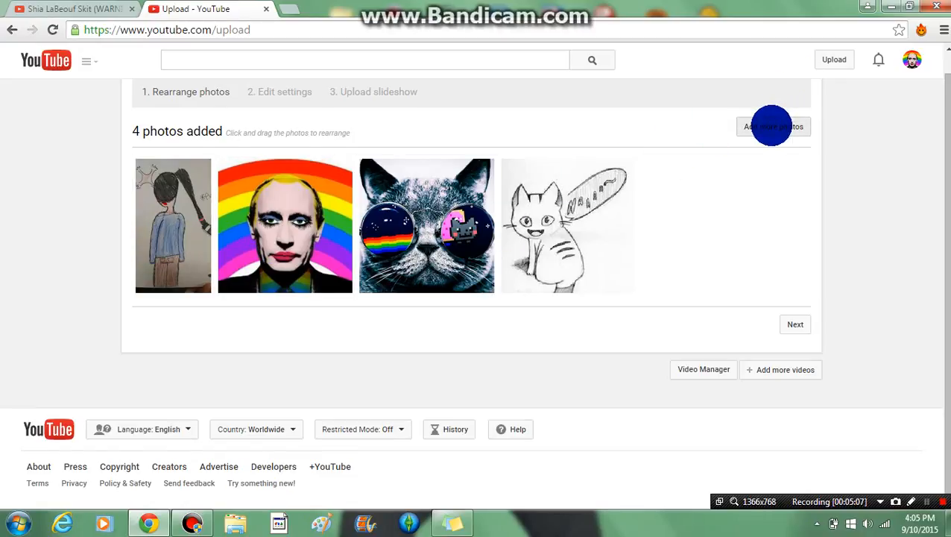
From the photo albums, add the green-screen man photo as the fifth slideshow photo
left_click(772, 125)
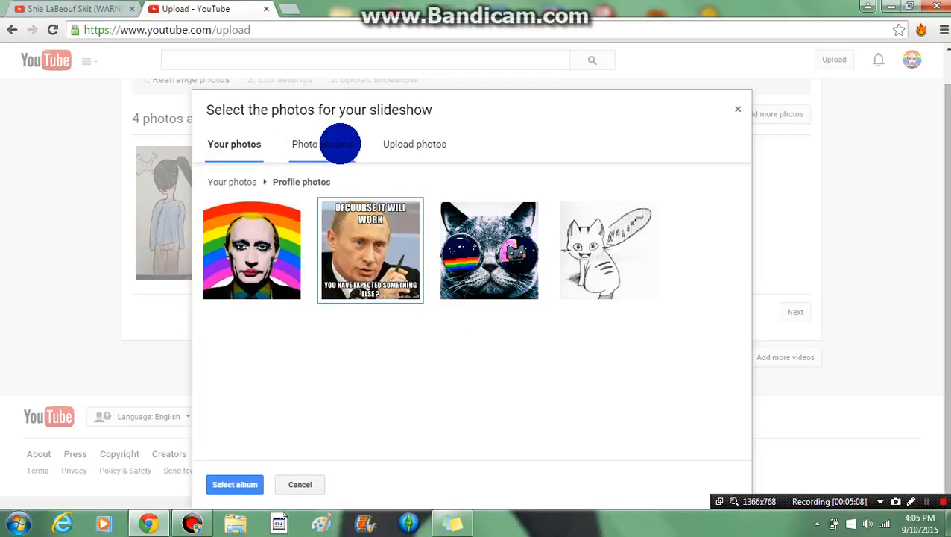
left_click(322, 143)
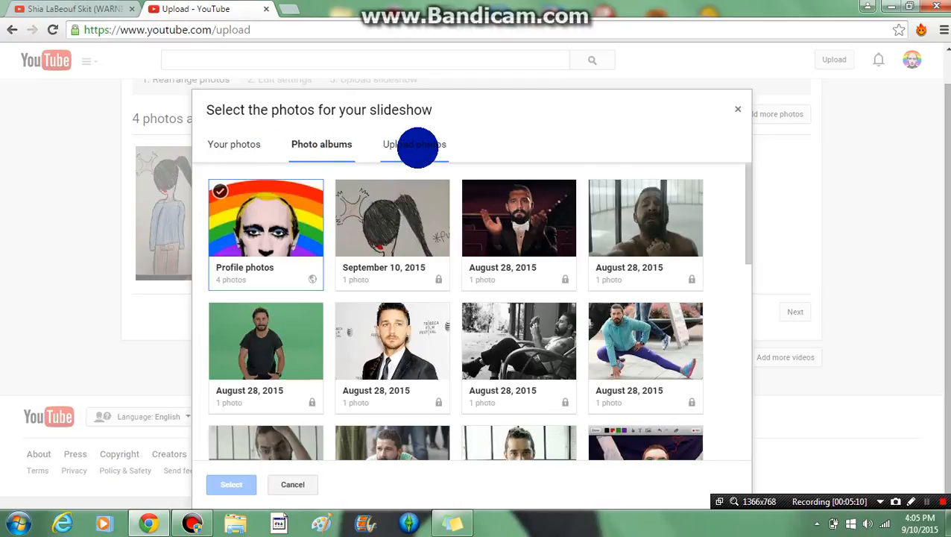
scroll("down", 3)
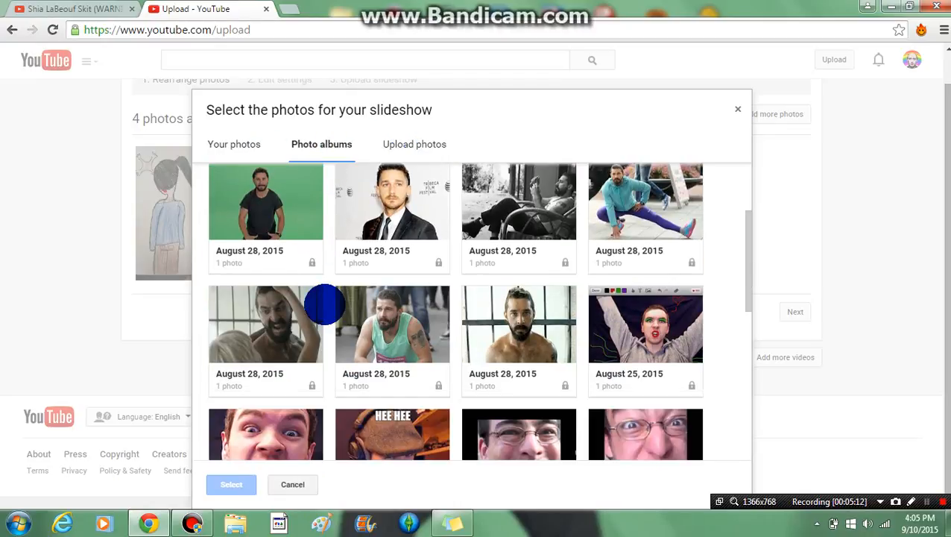
scroll("down", 3)
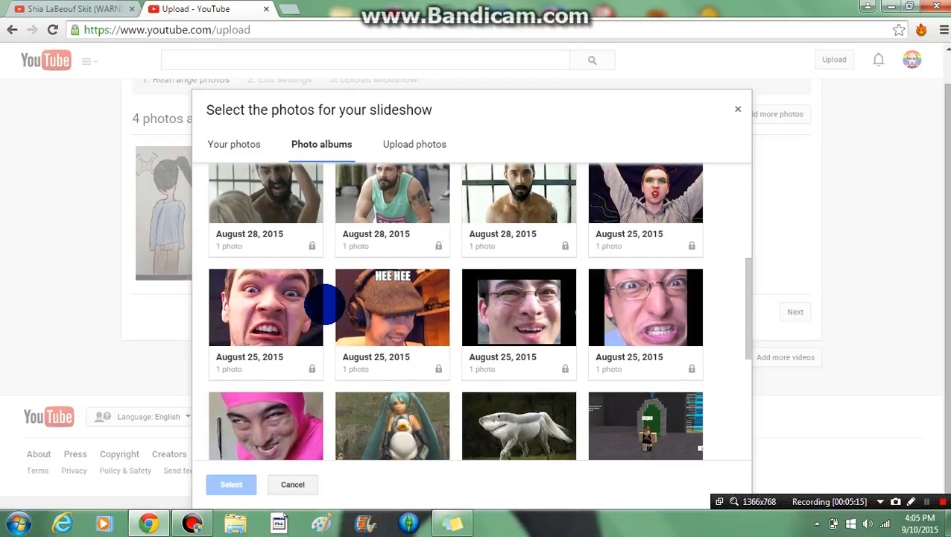
scroll("down", 3)
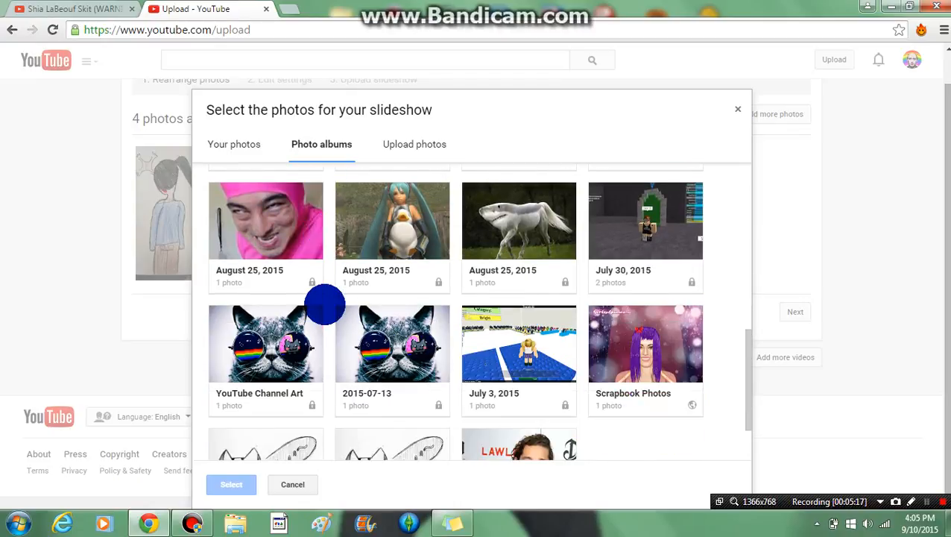
scroll("down", 3)
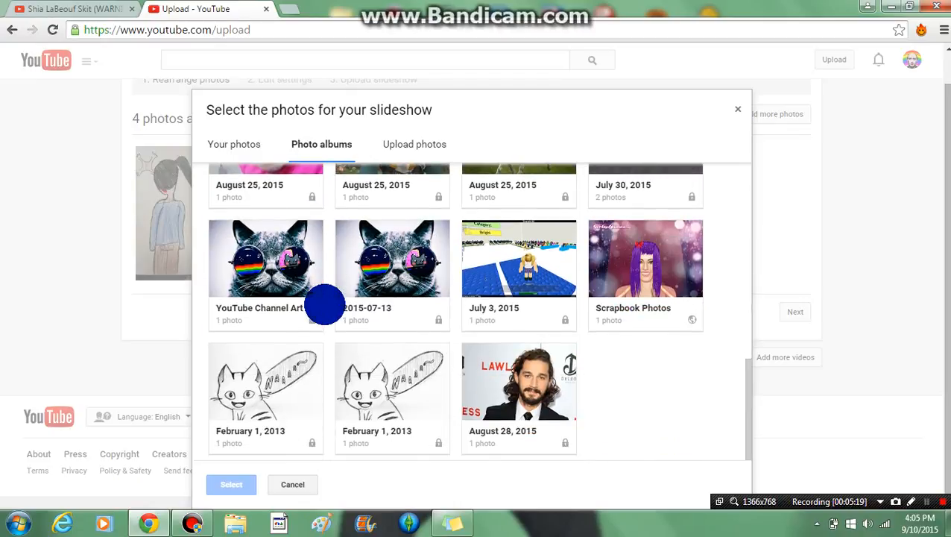
scroll("up", 3)
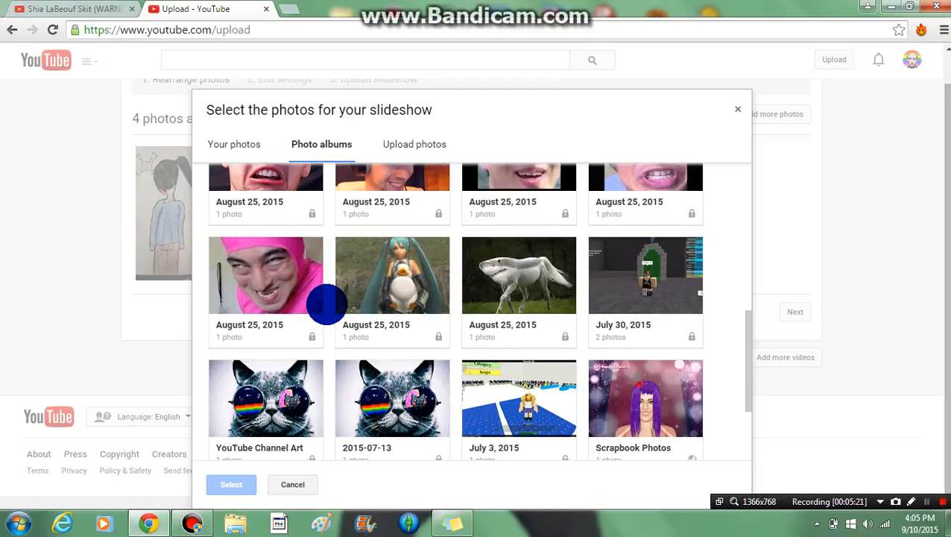
scroll("up", 3)
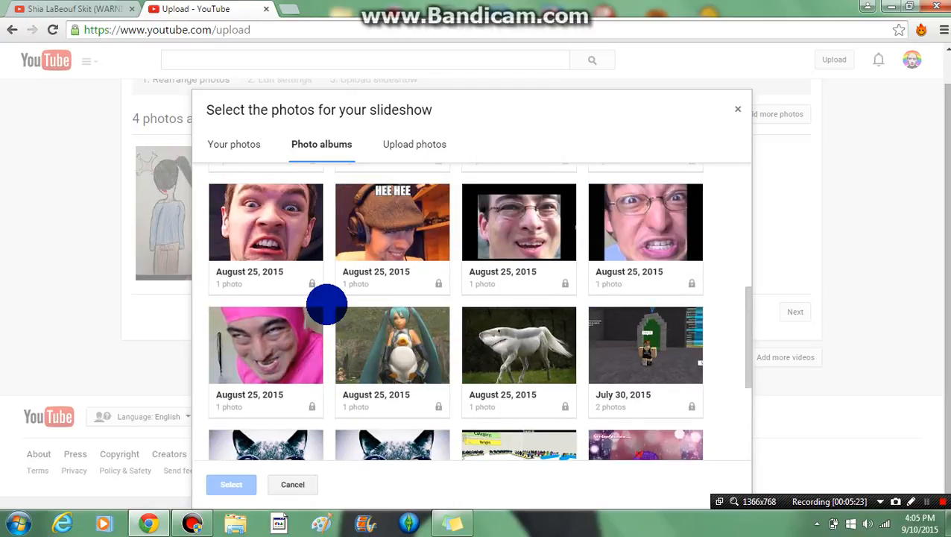
scroll("up", 3)
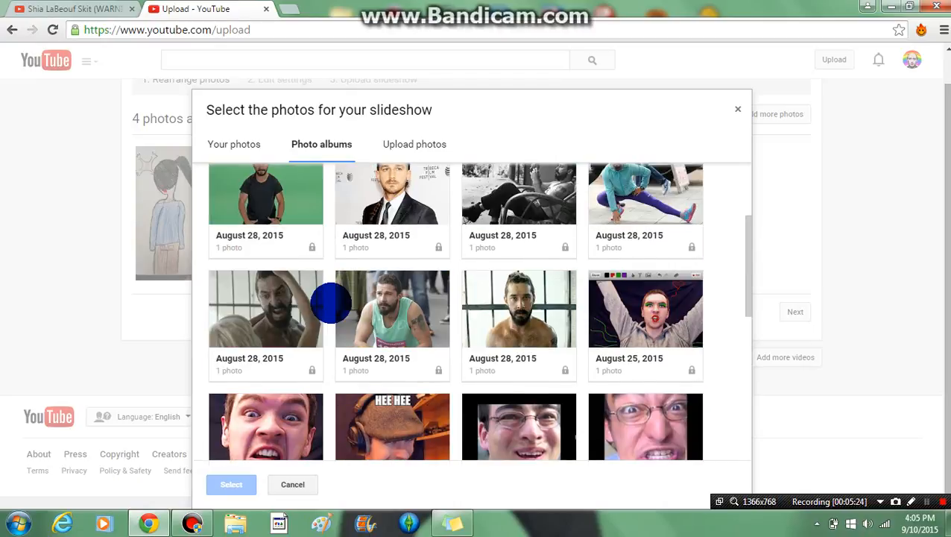
scroll("up", 3)
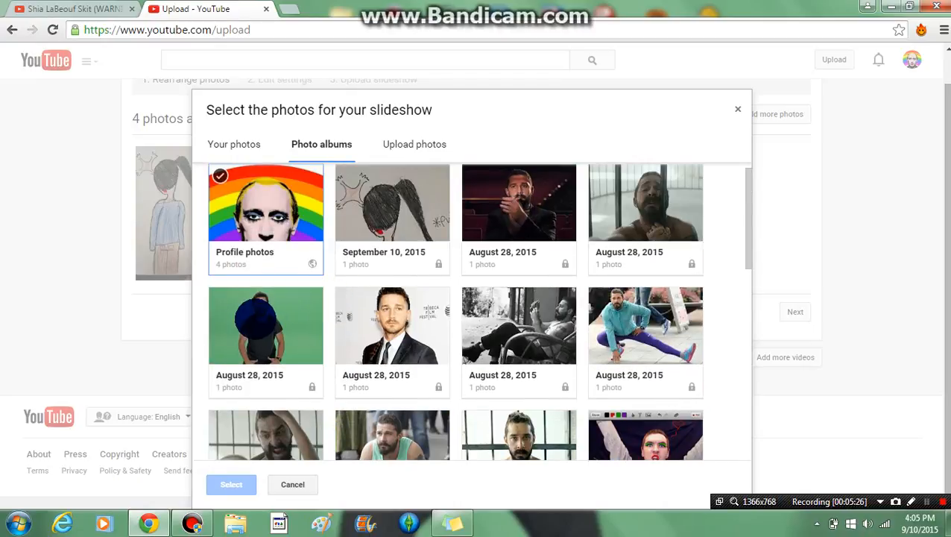
left_click(231, 483)
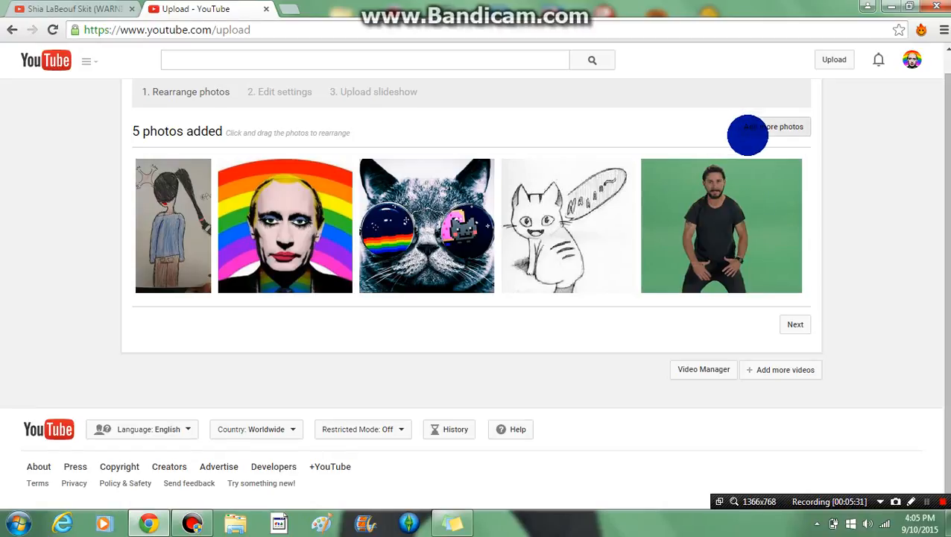
Reopen the picker and start uploading new photos from the computer
left_click(780, 125)
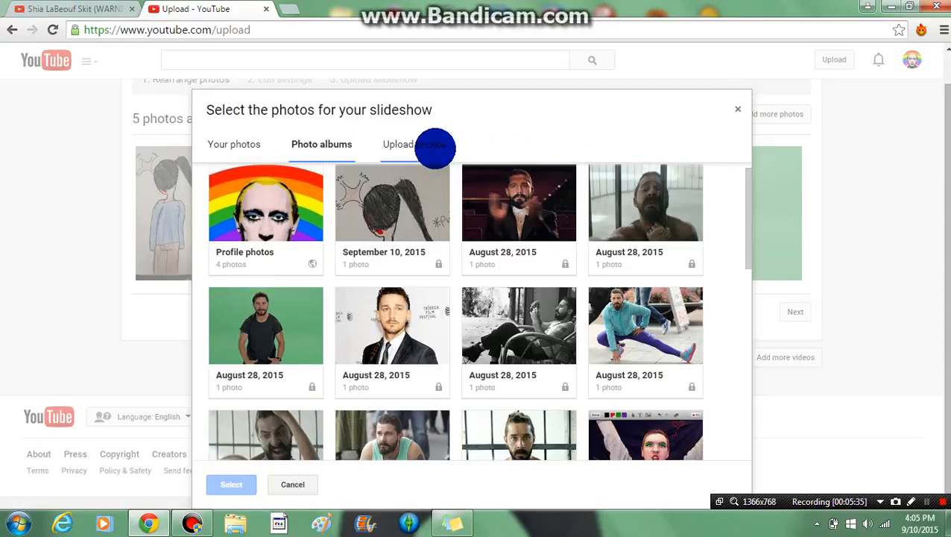
left_click(415, 143)
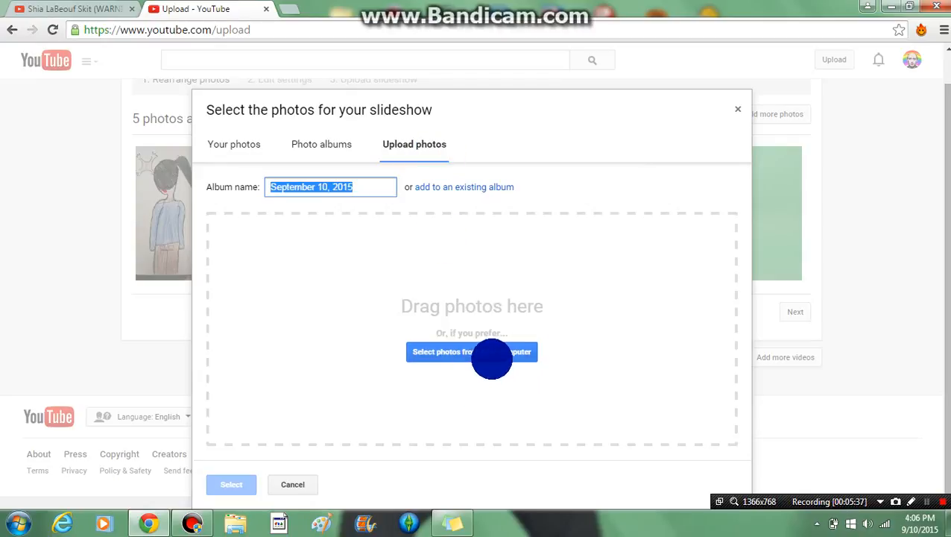
left_click(472, 352)
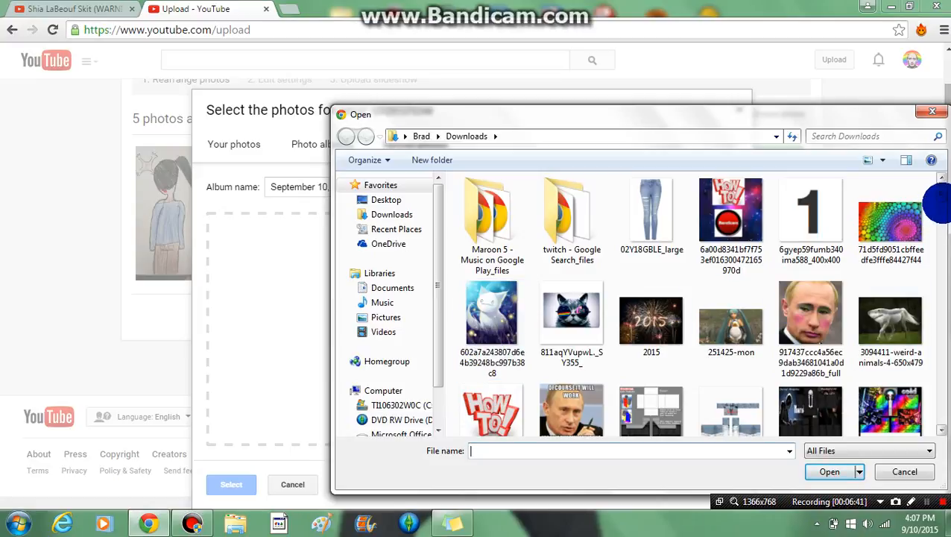
Scroll down through the Downloads folder searching for the Sims 3 image
scroll("down", 3)
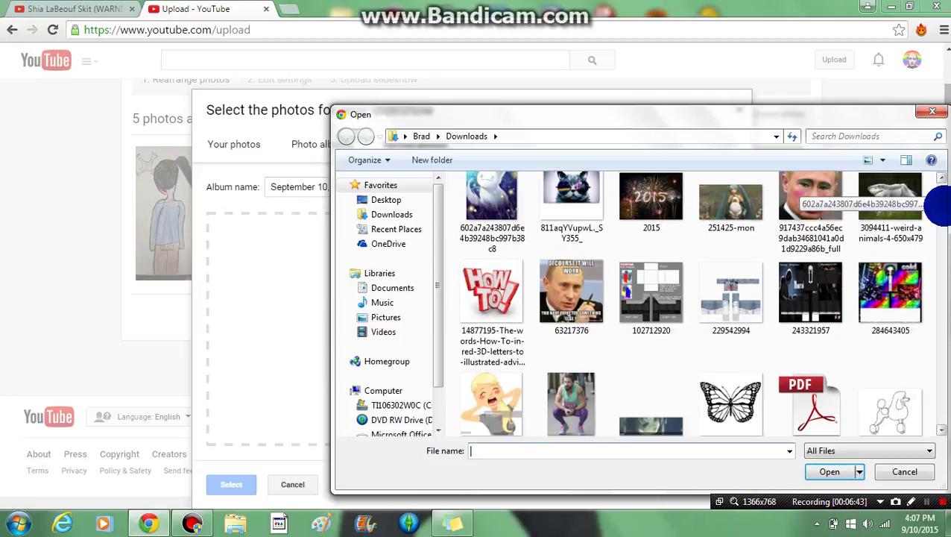
scroll("up", 3)
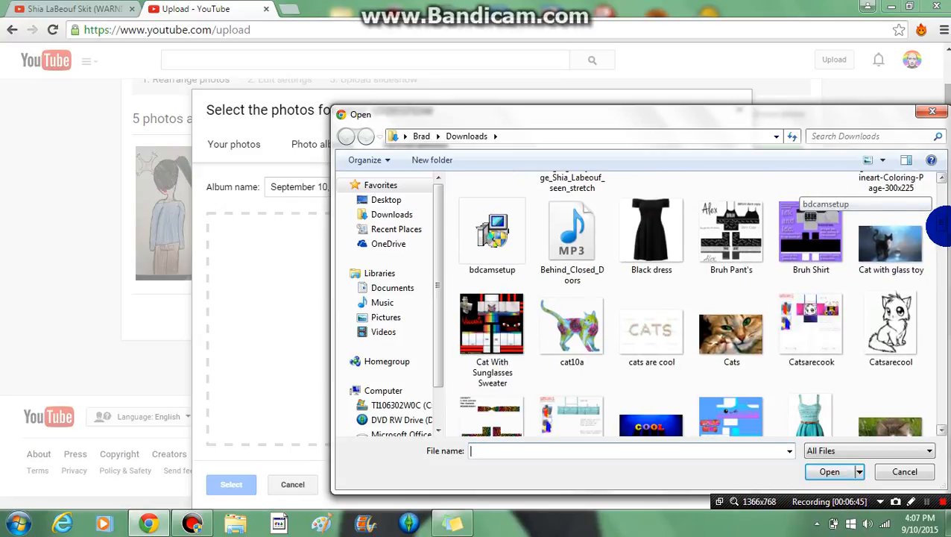
scroll("down", 3)
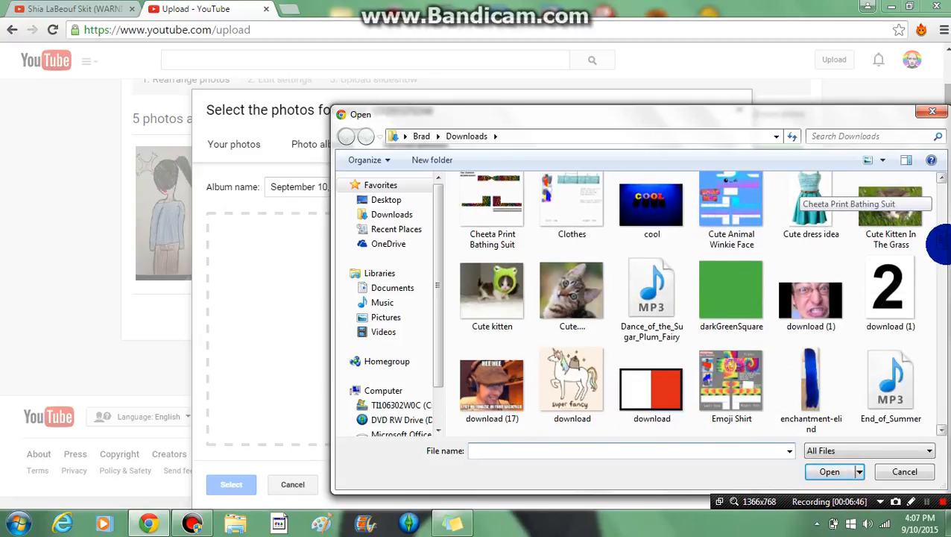
scroll("down", 3)
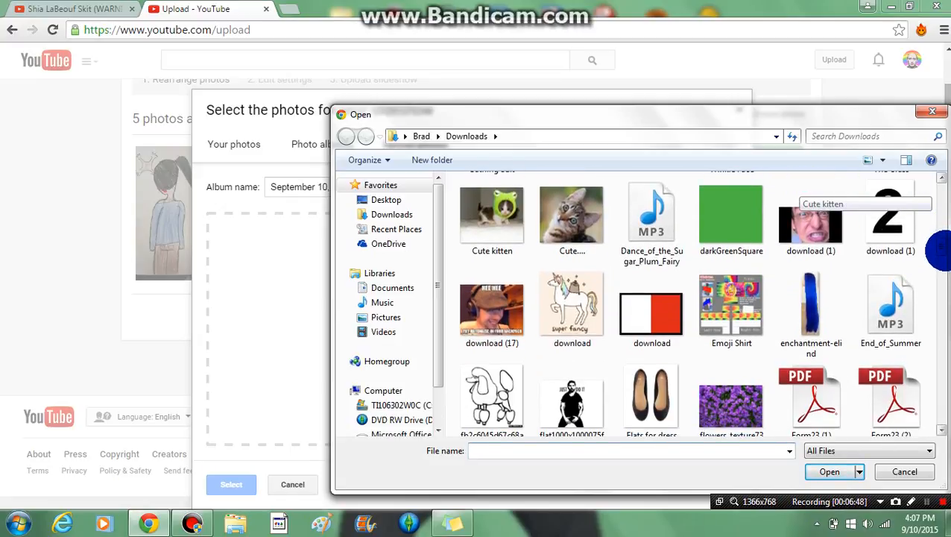
scroll("down", 3)
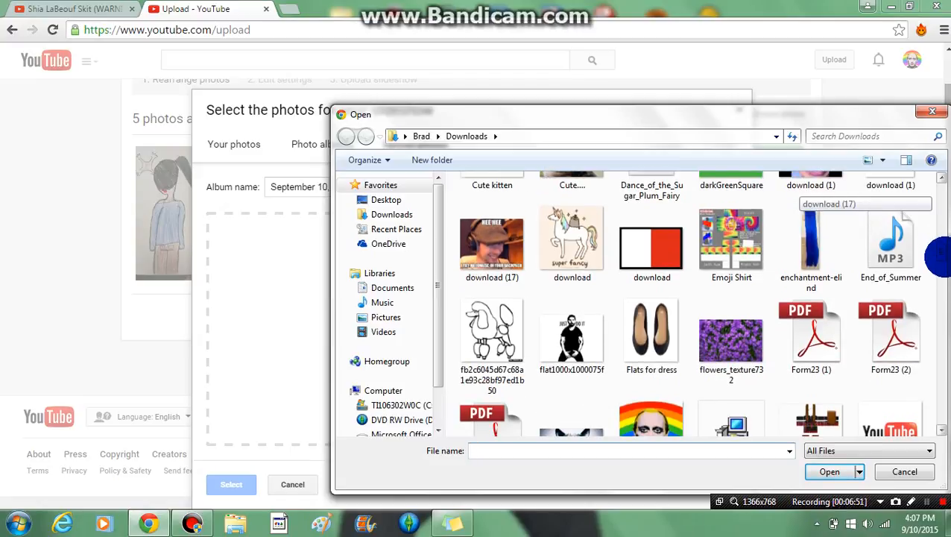
scroll("down", 3)
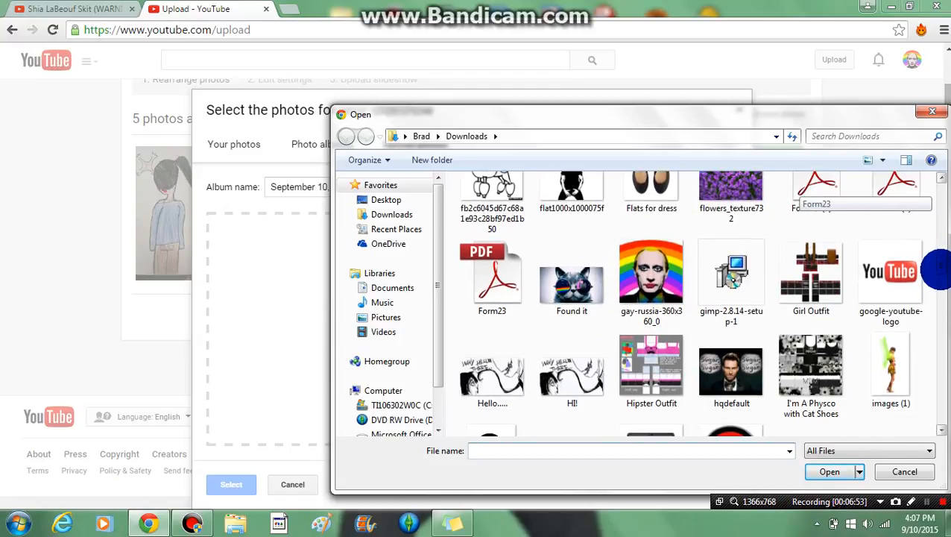
scroll("down", 3)
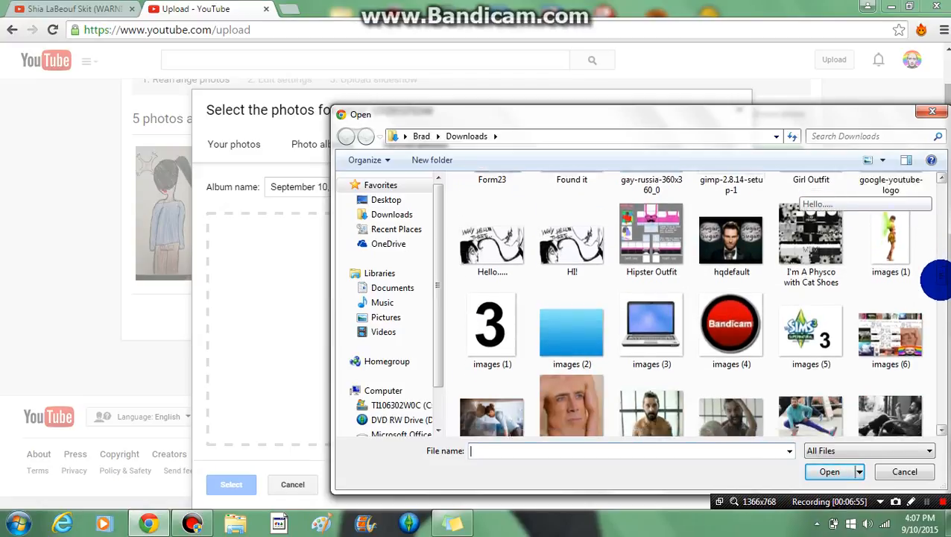
scroll("down", 3)
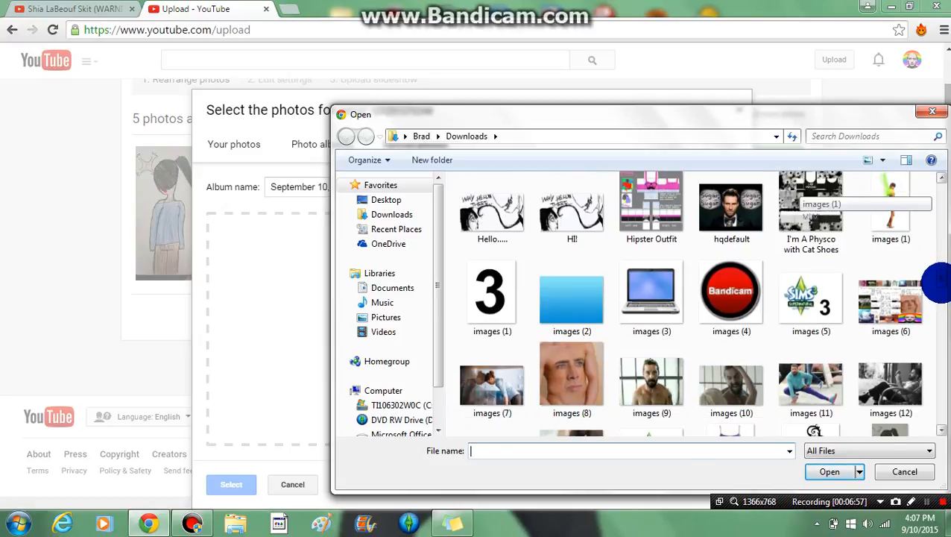
scroll("down", 3)
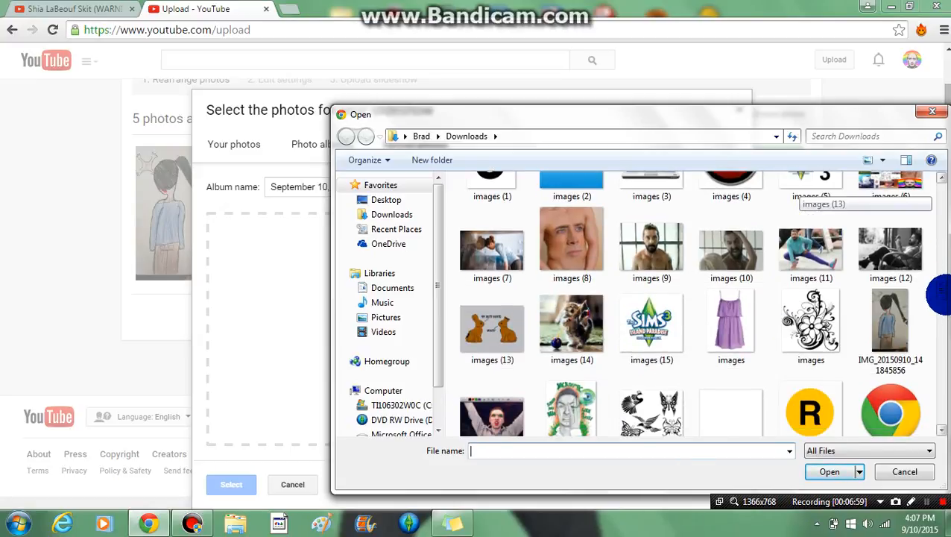
scroll("down", 3)
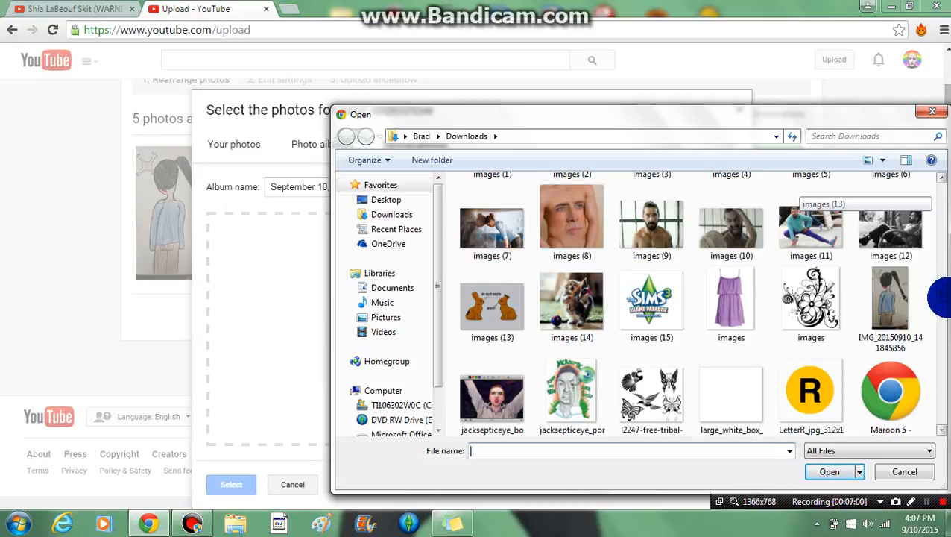
scroll("down", 3)
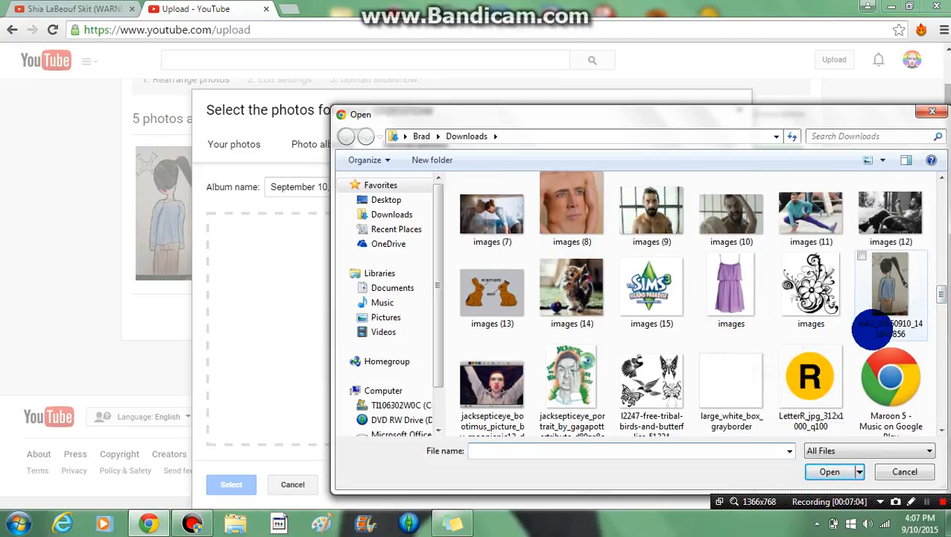
scroll("down", 3)
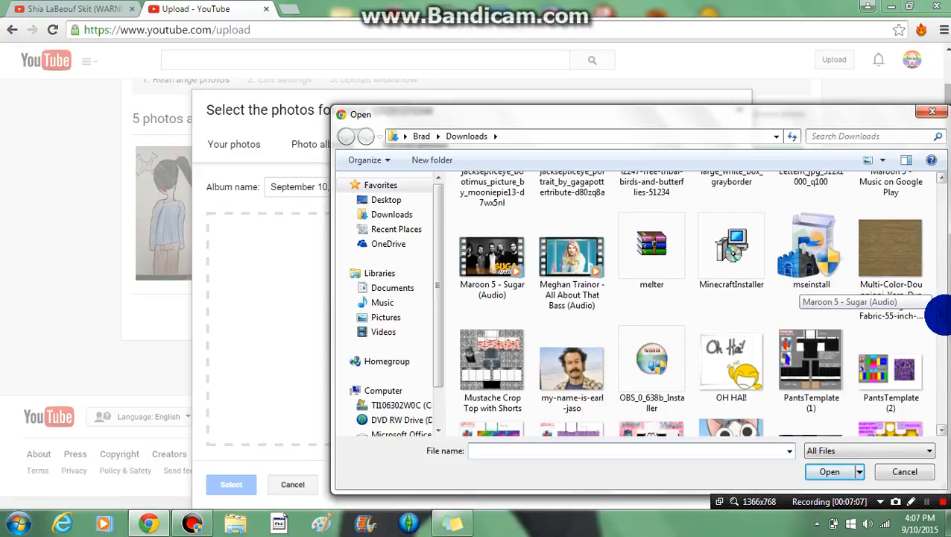
scroll("down", 3)
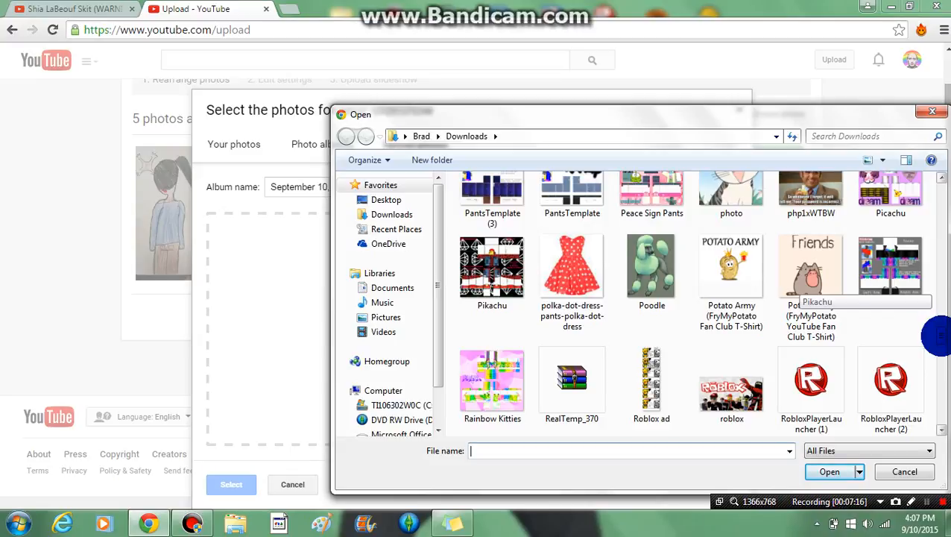
scroll("down", 3)
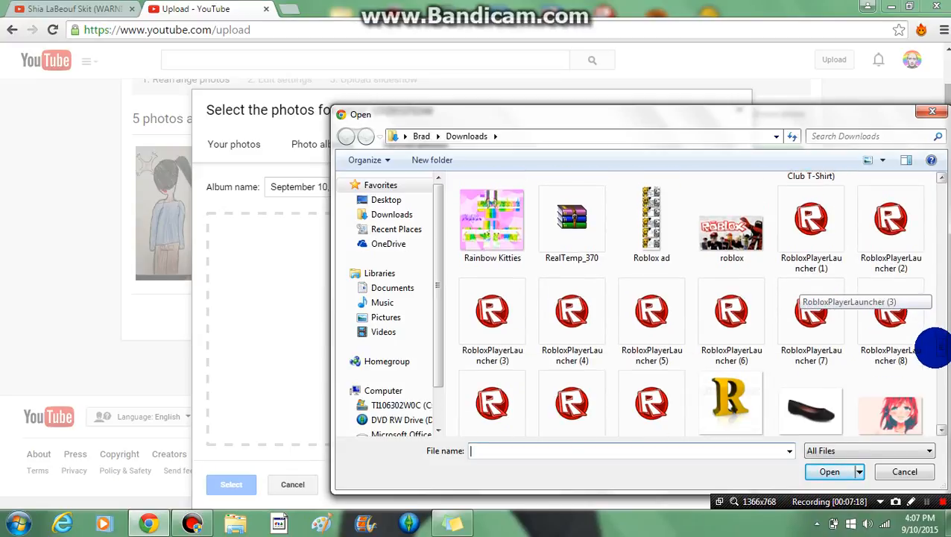
scroll("down", 3)
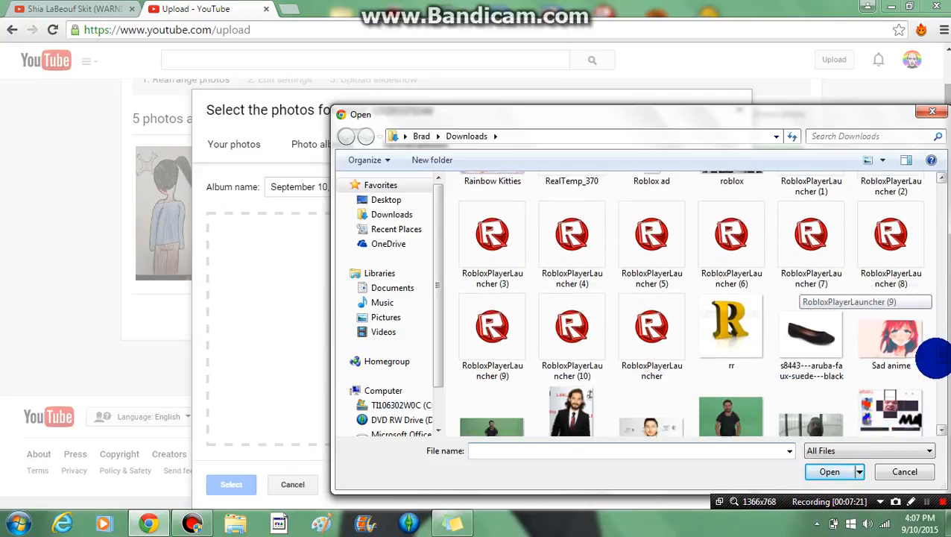
scroll("down", 3)
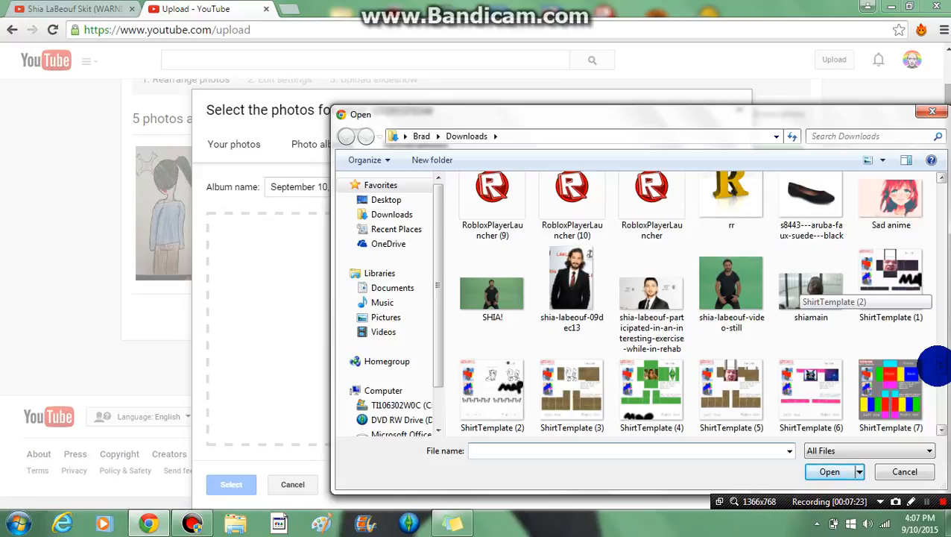
scroll("down", 3)
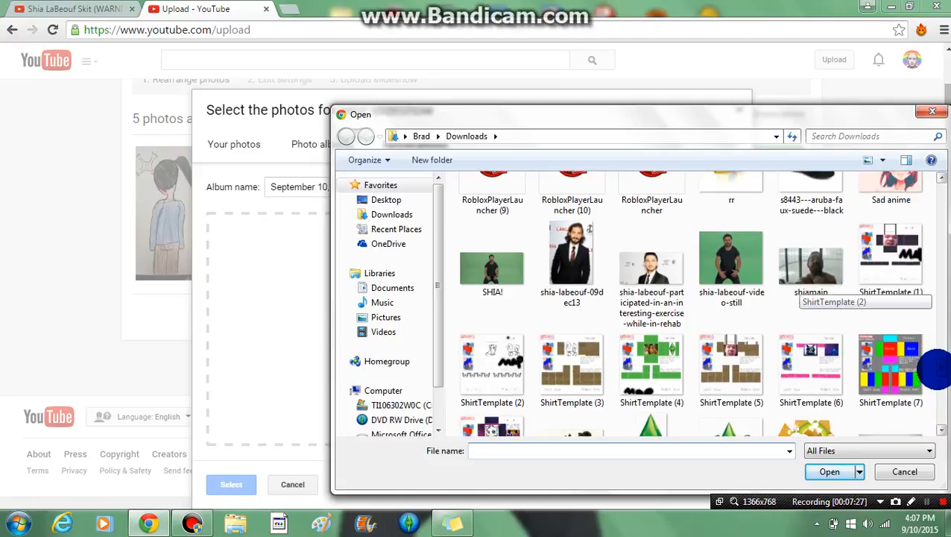
scroll("down", 3)
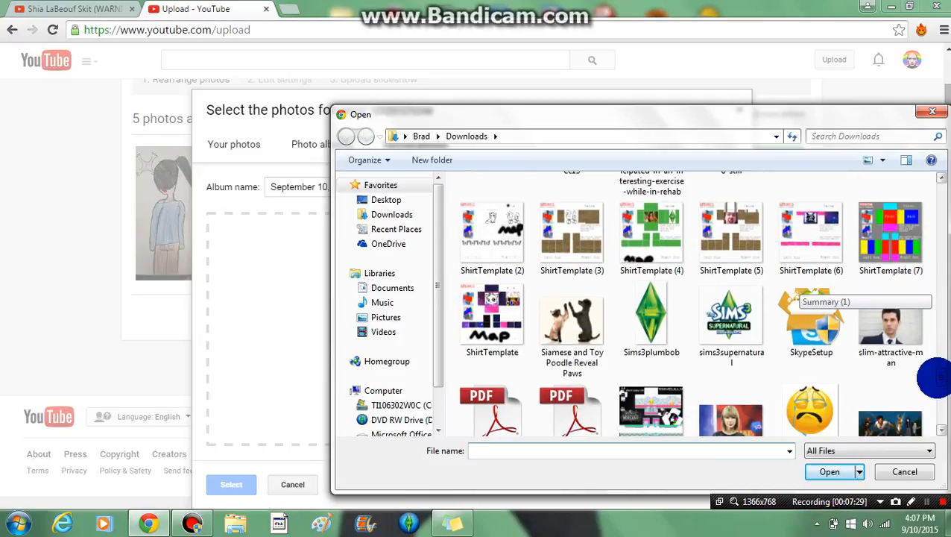
scroll("down", 3)
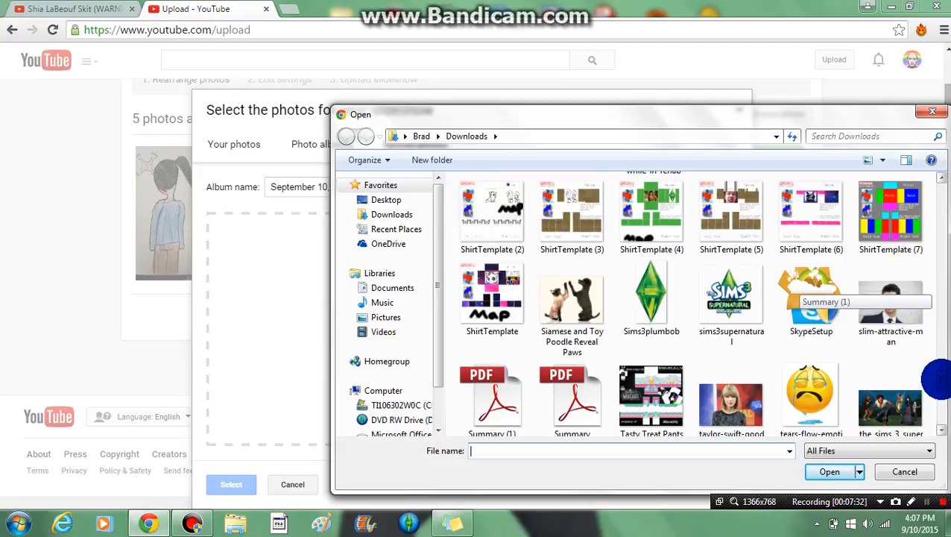
Scroll back up and pick the Sims 3 'images (15)' file to upload as the sixth photo
scroll("up", 3)
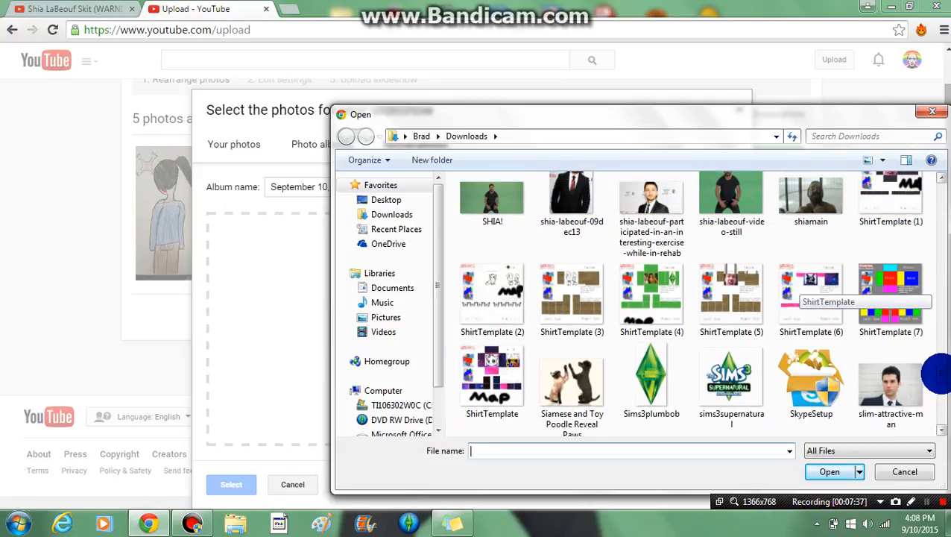
scroll("up", 3)
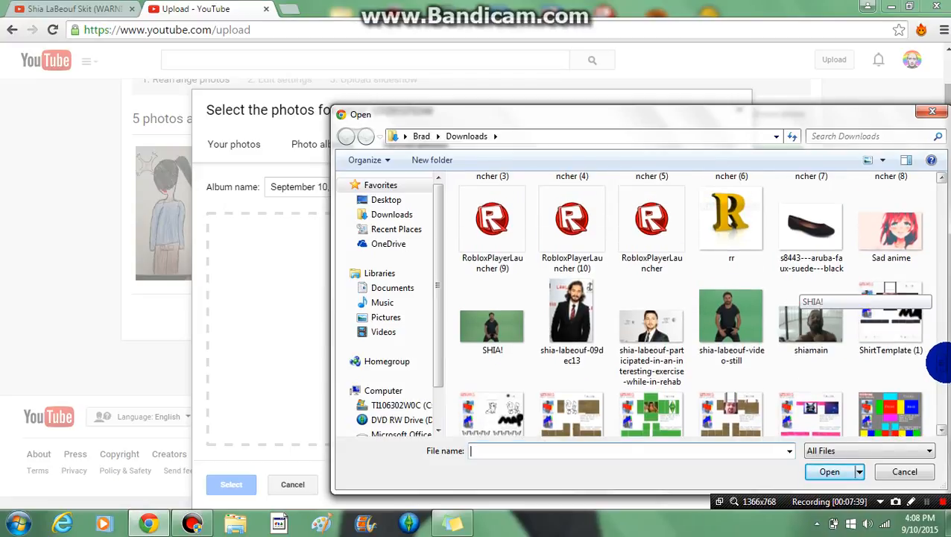
scroll("up", 3)
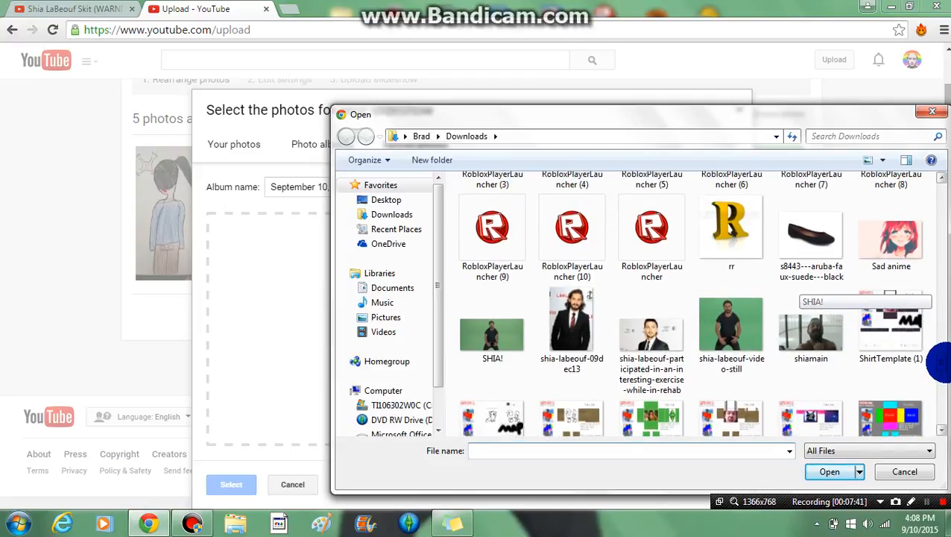
scroll("up", 3)
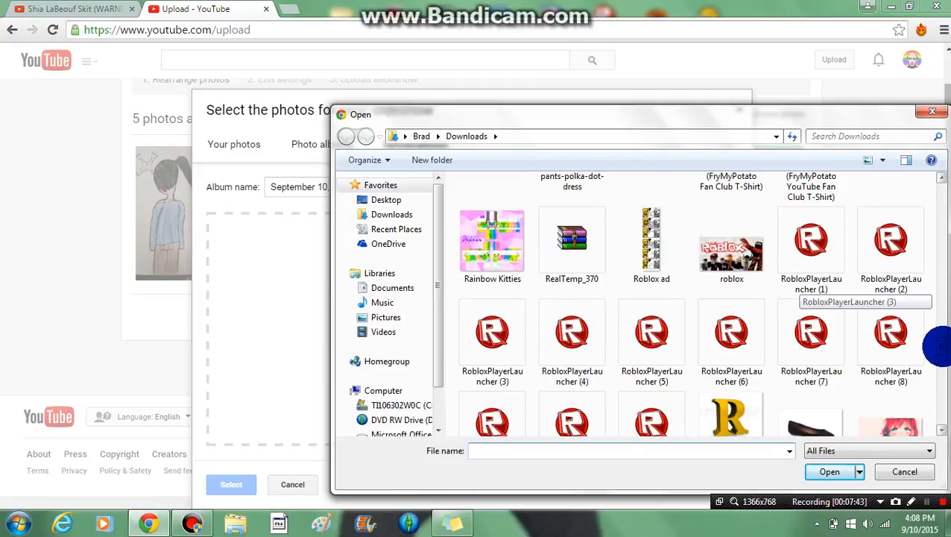
scroll("up", 3)
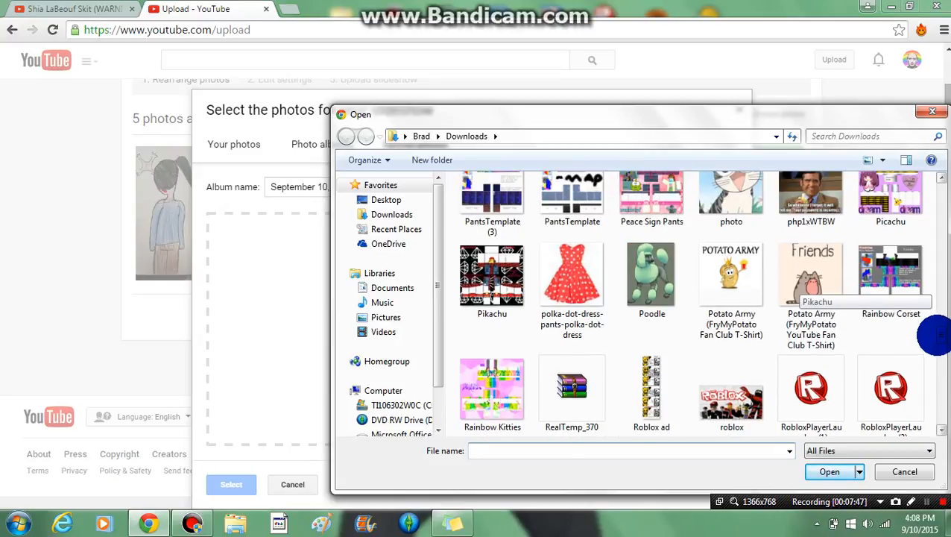
scroll("up", 3)
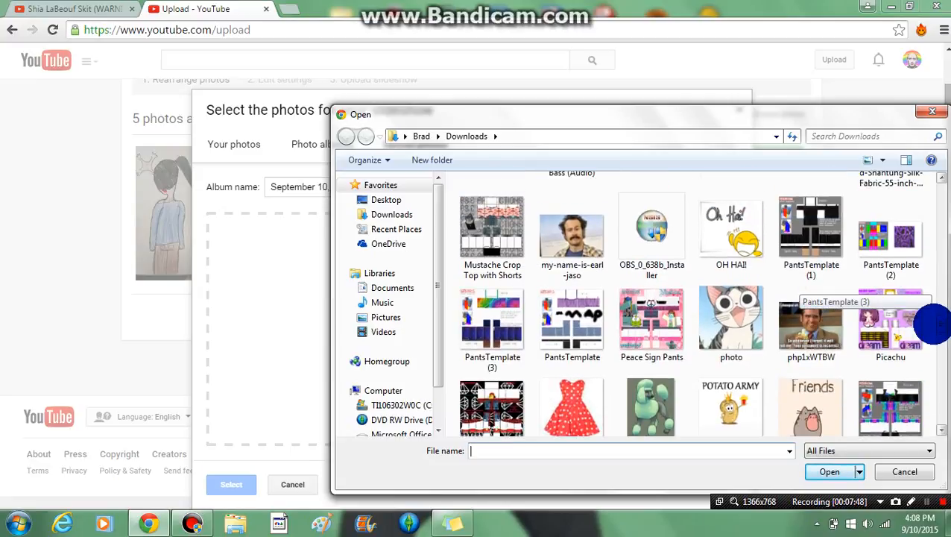
scroll("up", 3)
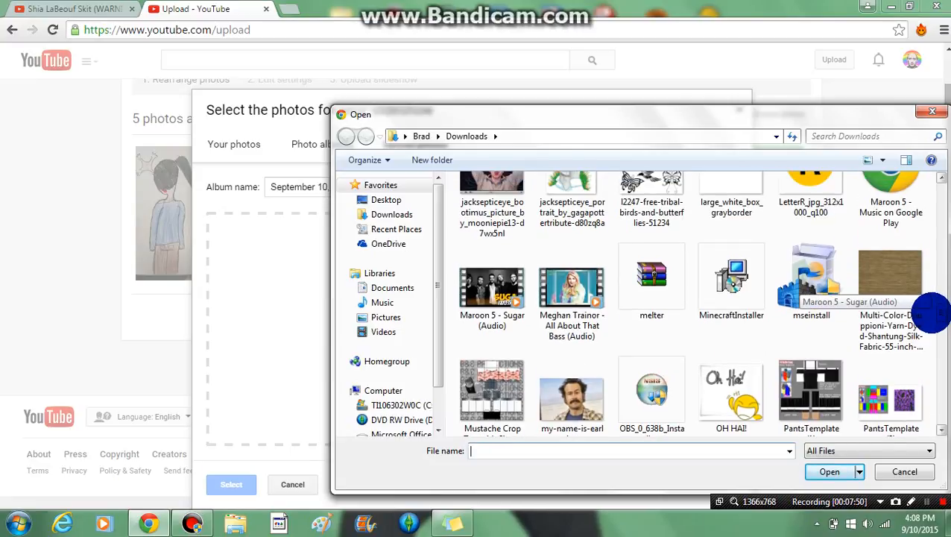
scroll("up", 3)
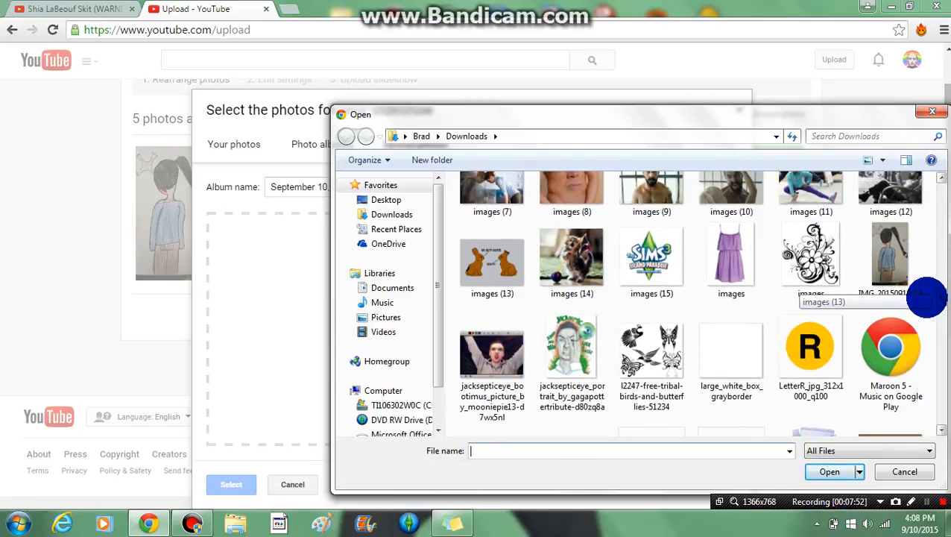
scroll("up", 3)
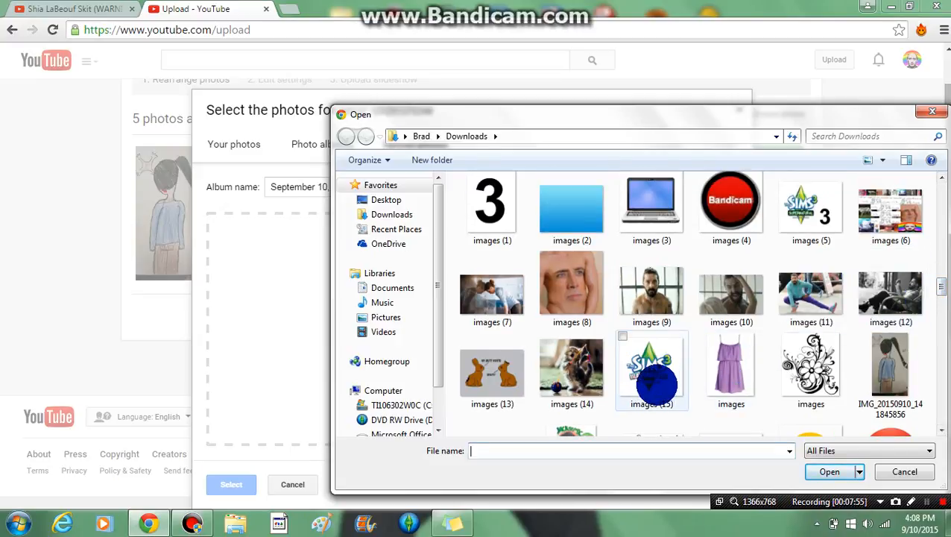
left_click(829, 472)
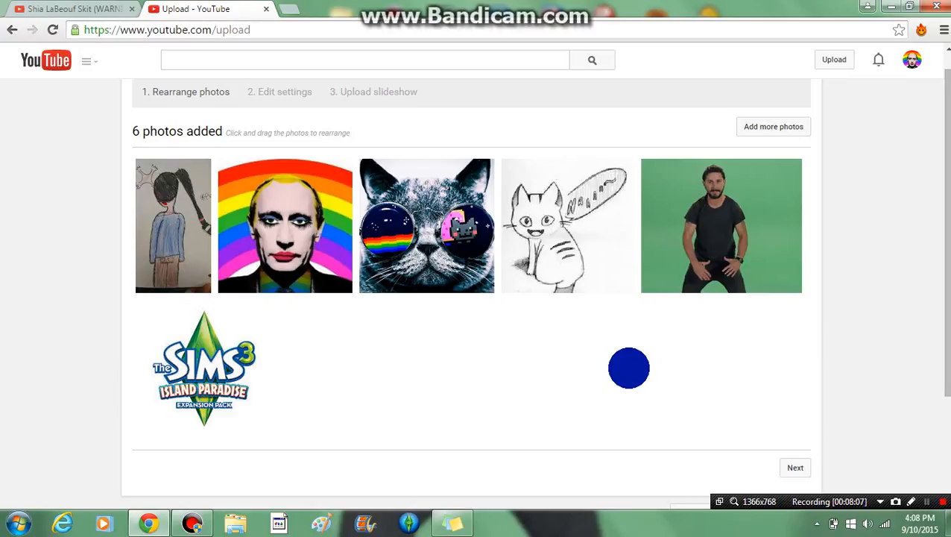
mouse_move(632, 350)
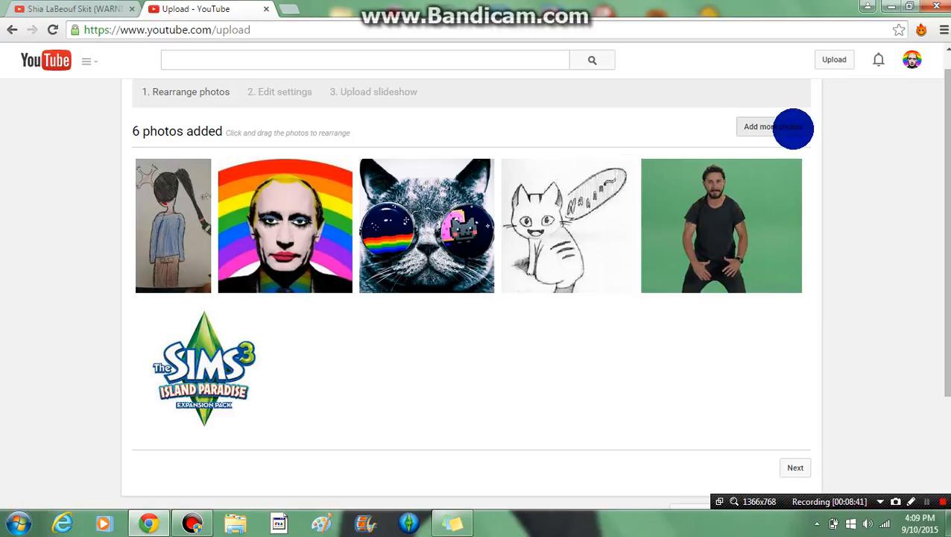
Add more photos by browsing the computer's Downloads folder for another image
left_click(772, 125)
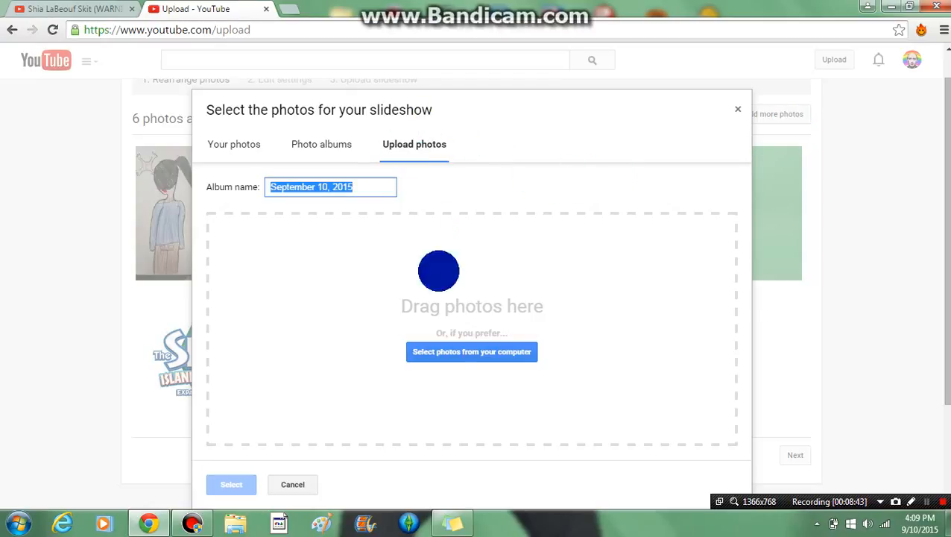
left_click(471, 352)
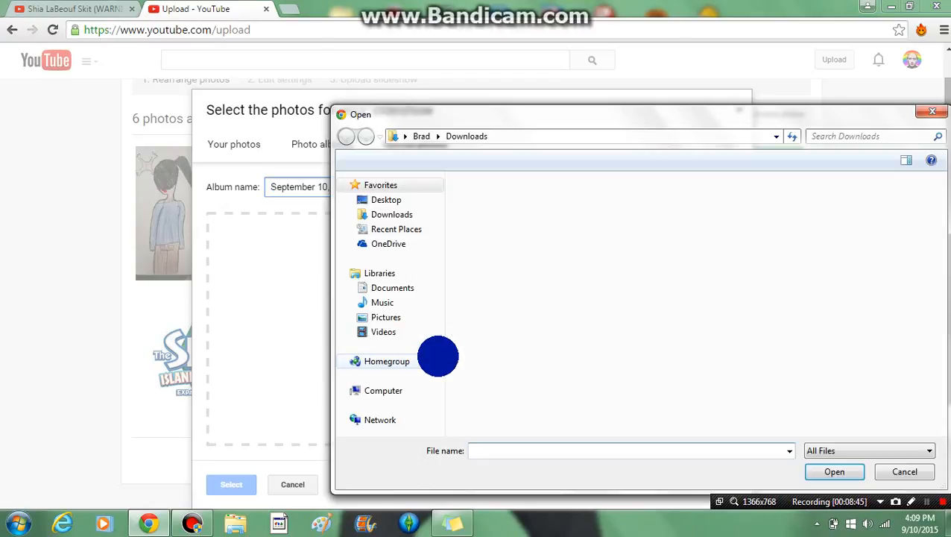
left_click(391, 215)
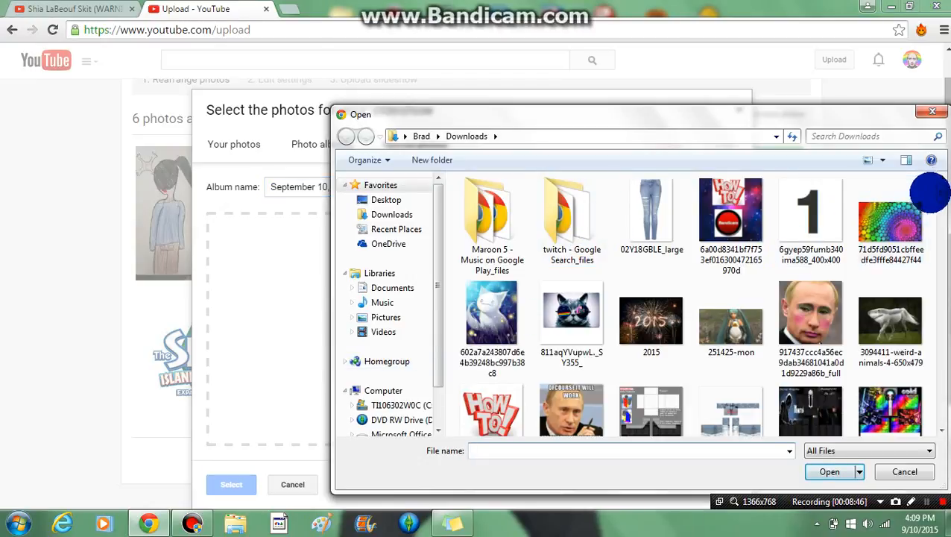
scroll("down", 3)
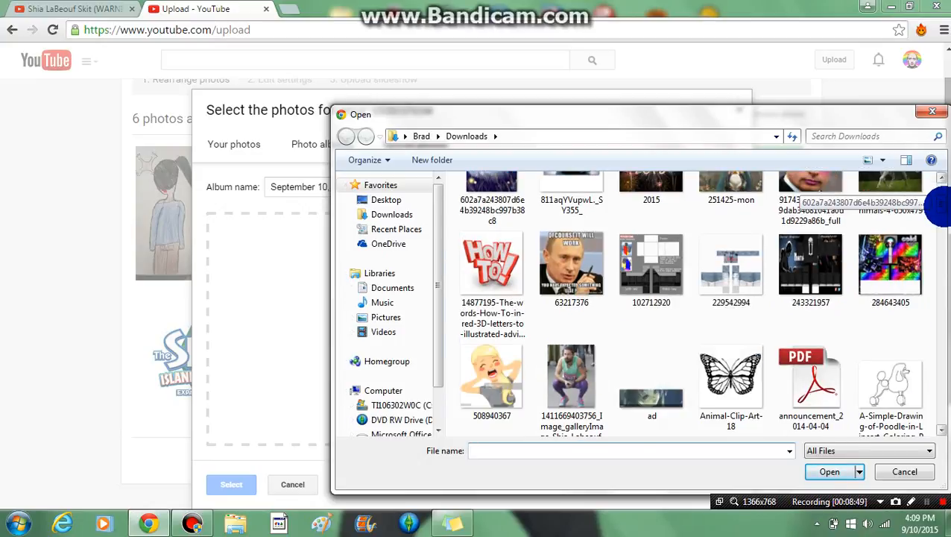
scroll("up", 3)
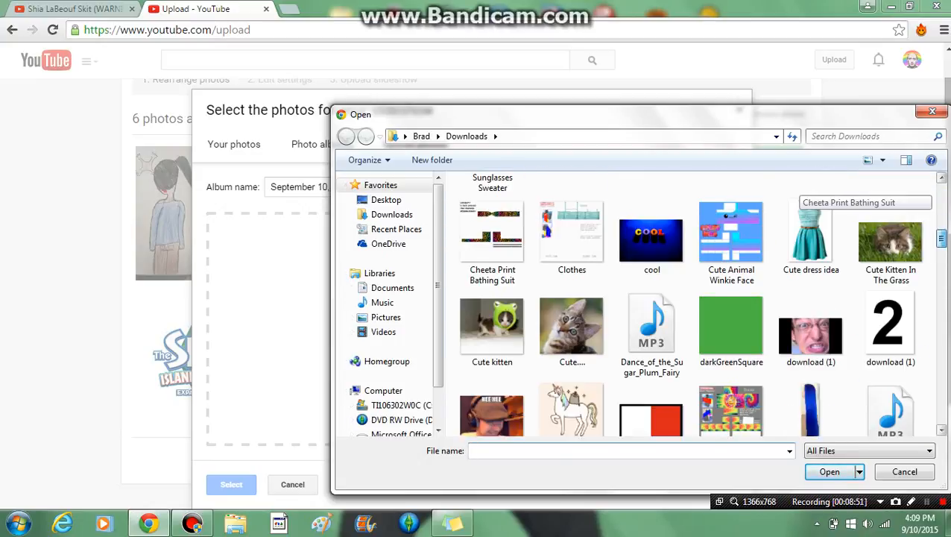
scroll("down", 3)
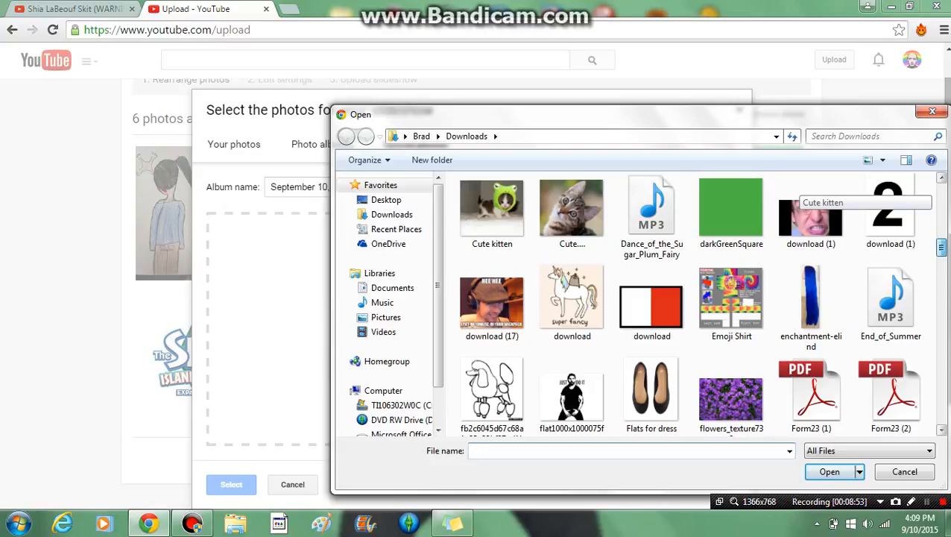
scroll("down", 3)
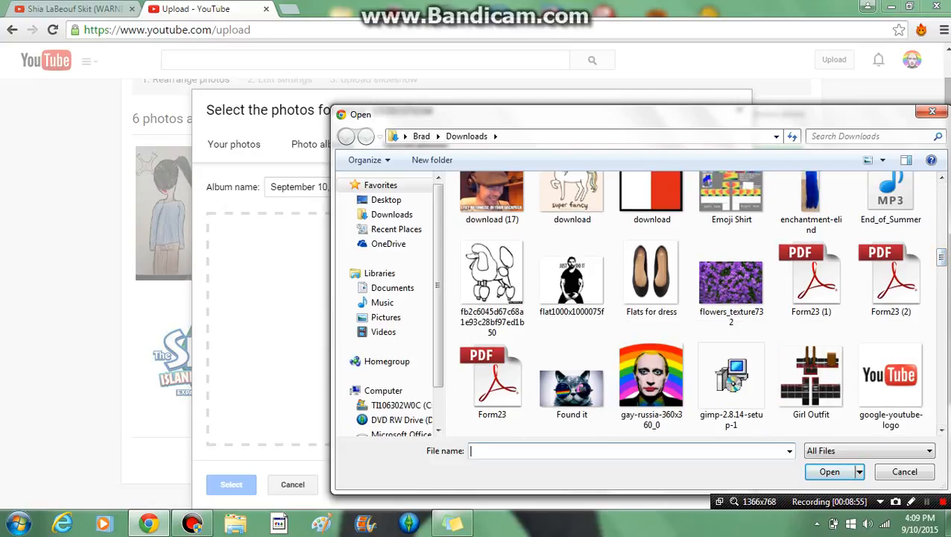